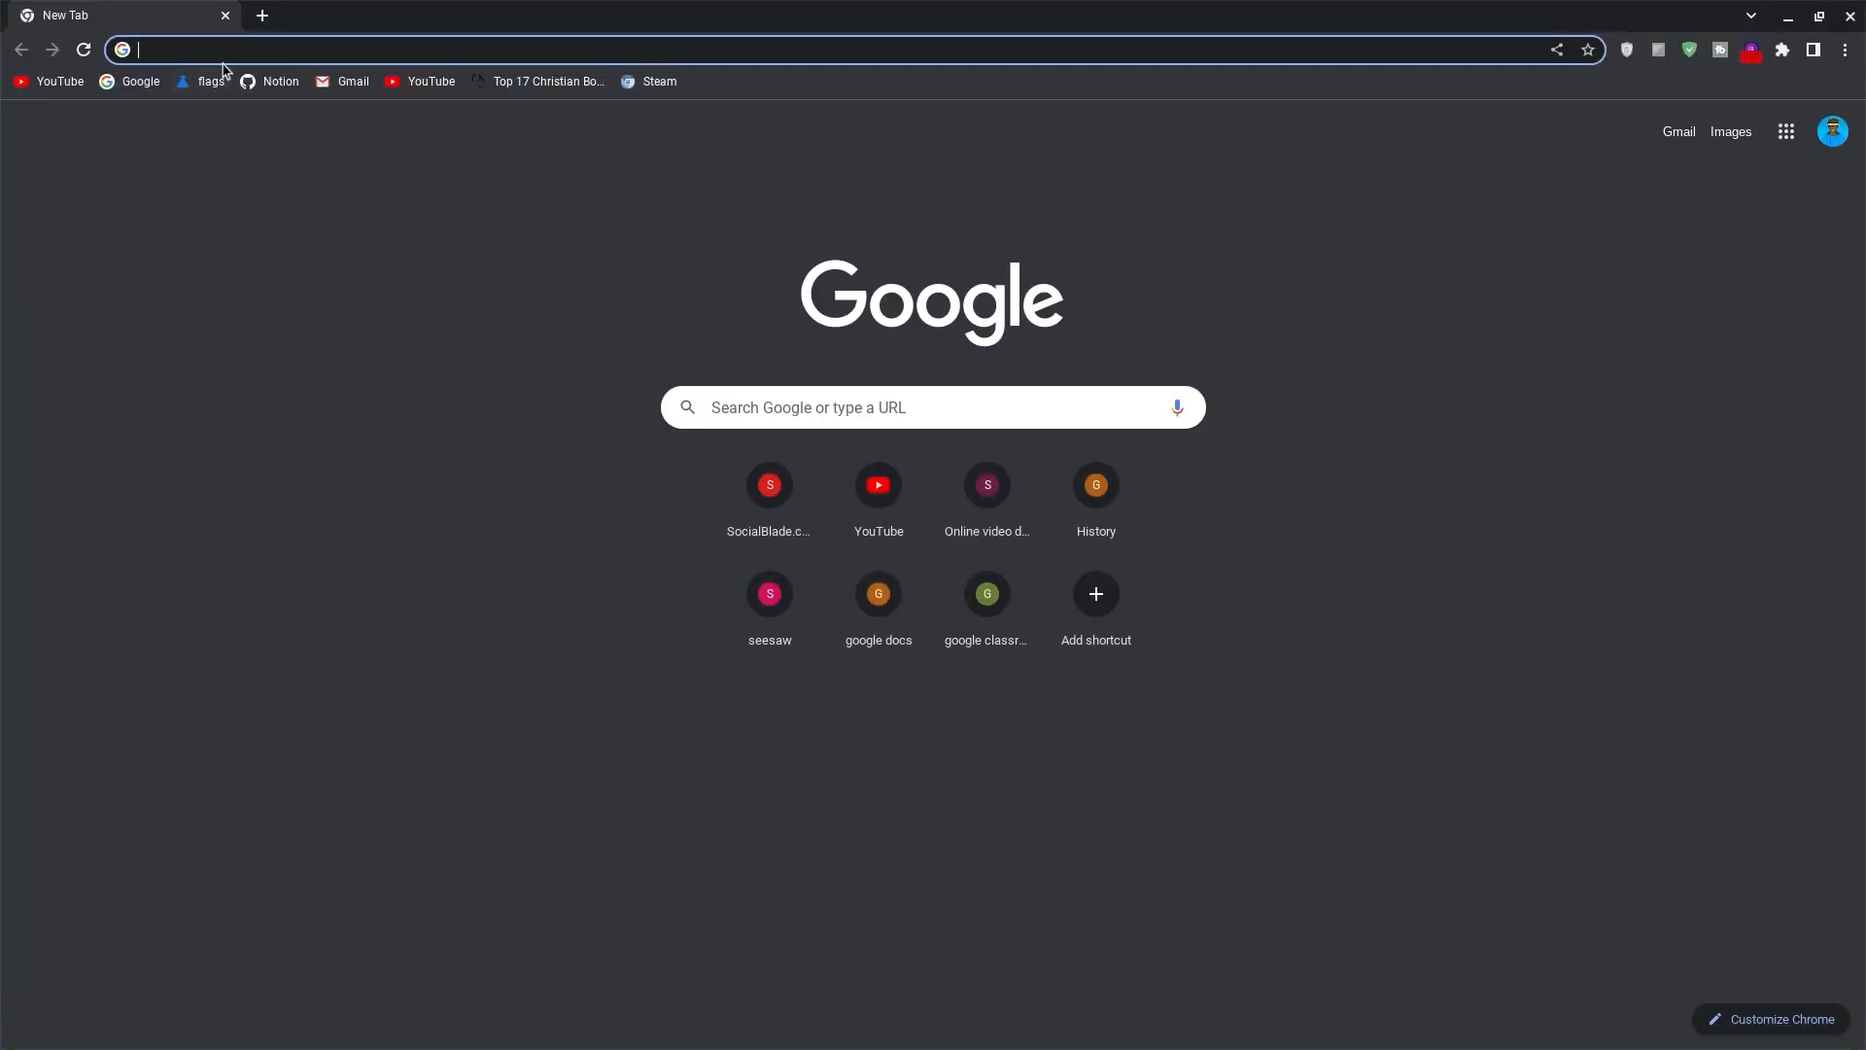
Step: Set the 'Debian version for new Crostini containers' flag to Bullseye in chrome://flags and restart
{"action": "left_click", "coordinate": [210, 81]}
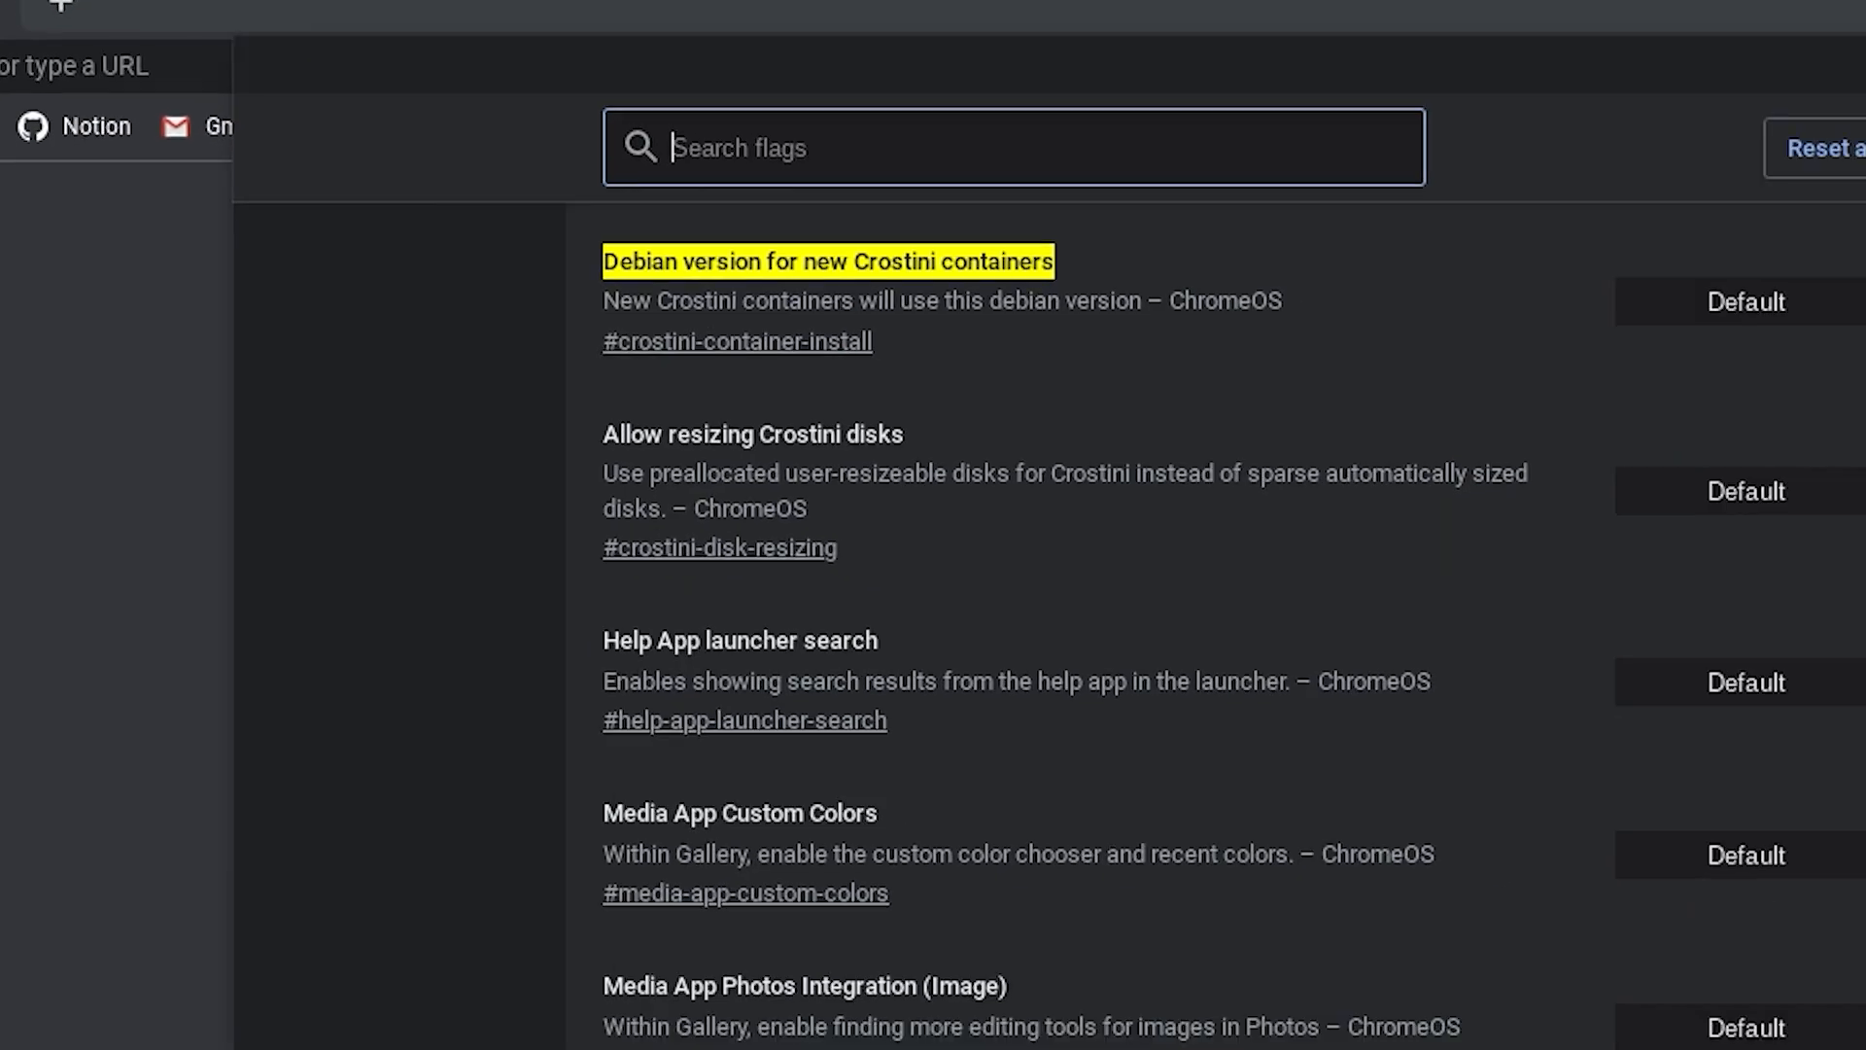
{"action": "left_click", "coordinate": [1370, 256]}
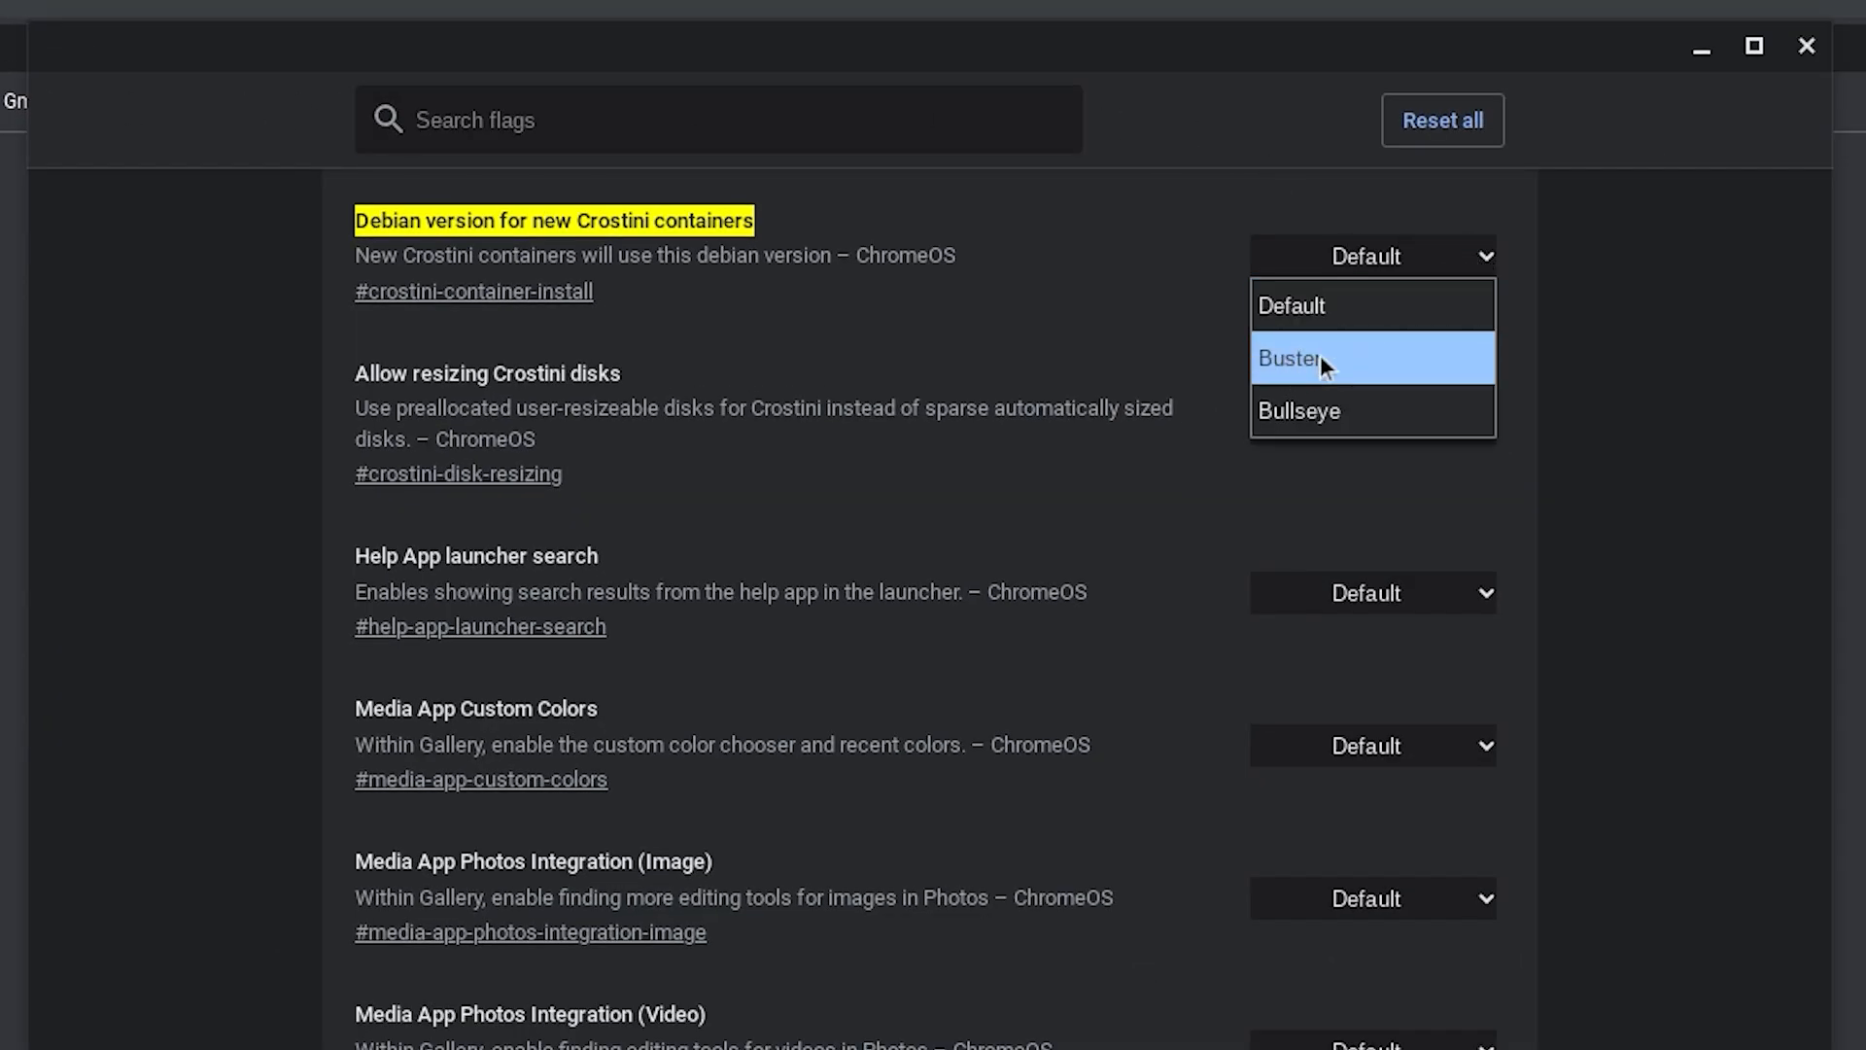
{"action": "mouse_move", "coordinate": [1328, 410]}
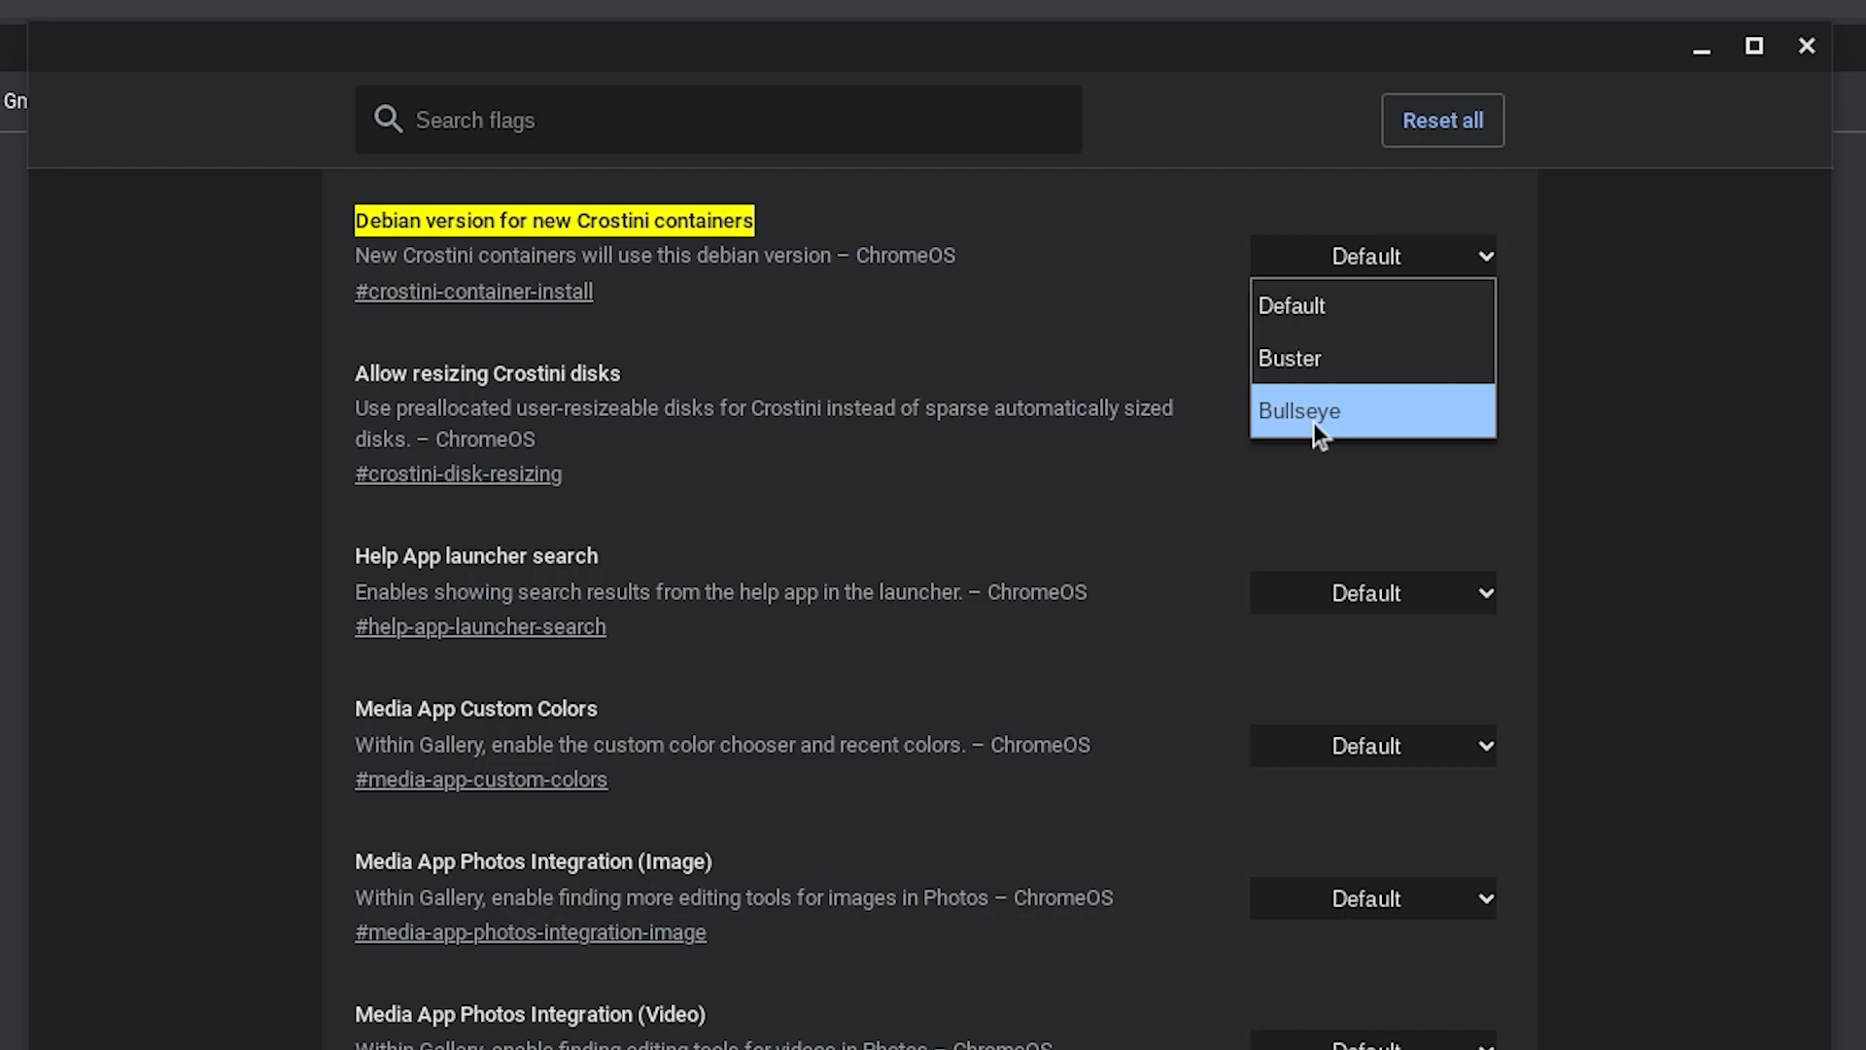
{"action": "left_click", "coordinate": [1297, 411]}
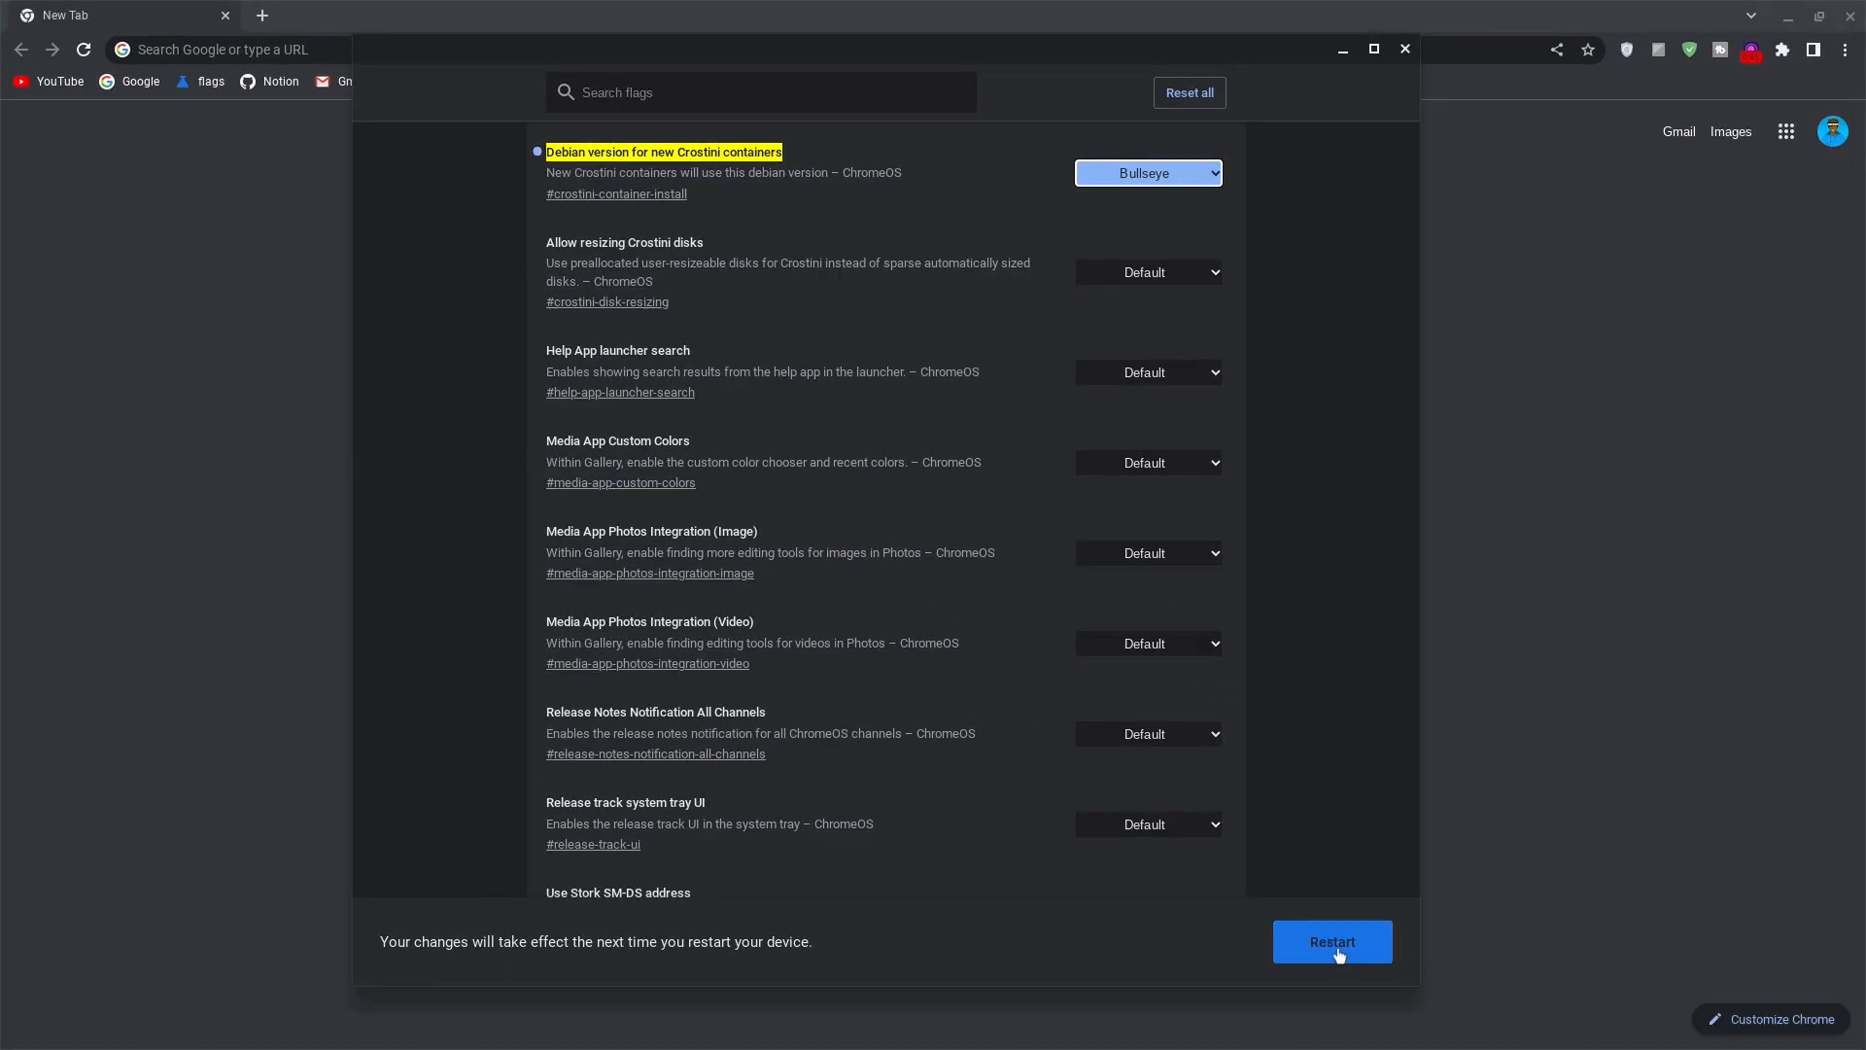
{"action": "left_click", "coordinate": [1332, 941]}
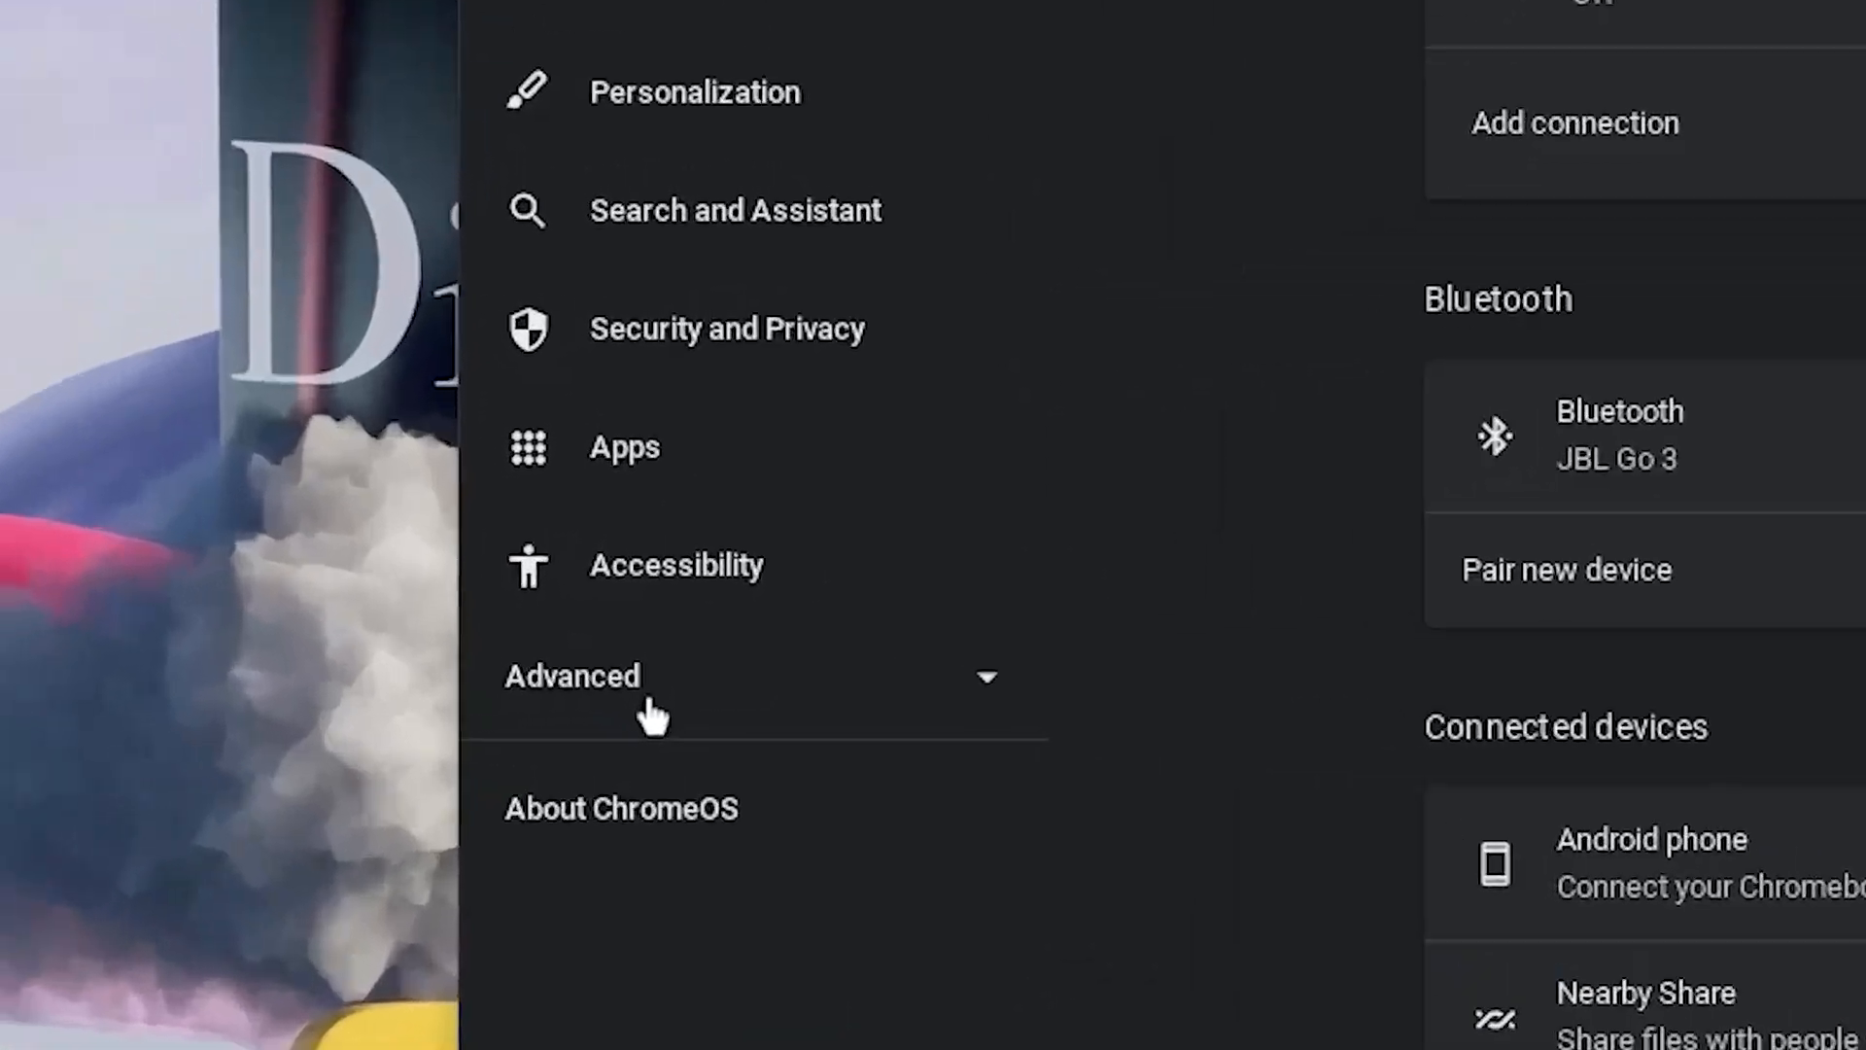
Step: Turn on the Linux development environment from Settings > Advanced > Developers and continue past the intro
{"action": "left_click", "coordinate": [572, 675]}
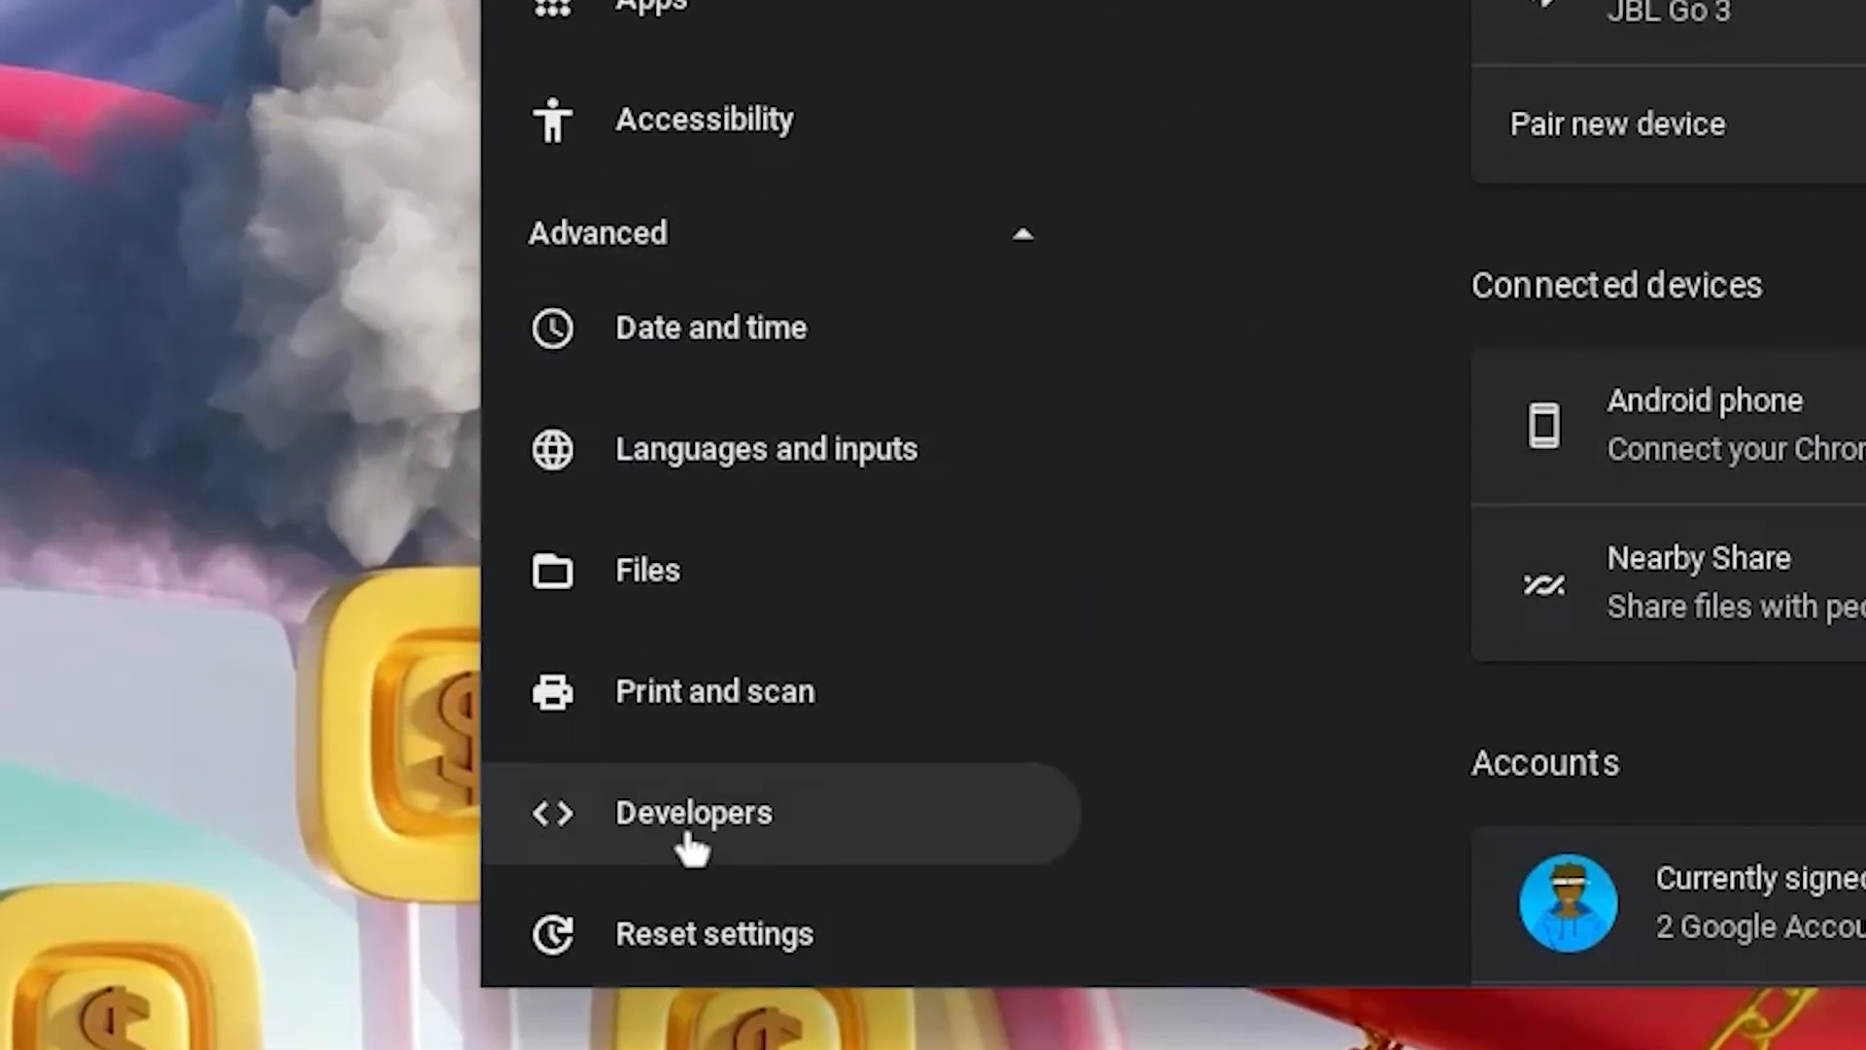
{"action": "left_click", "coordinate": [692, 812]}
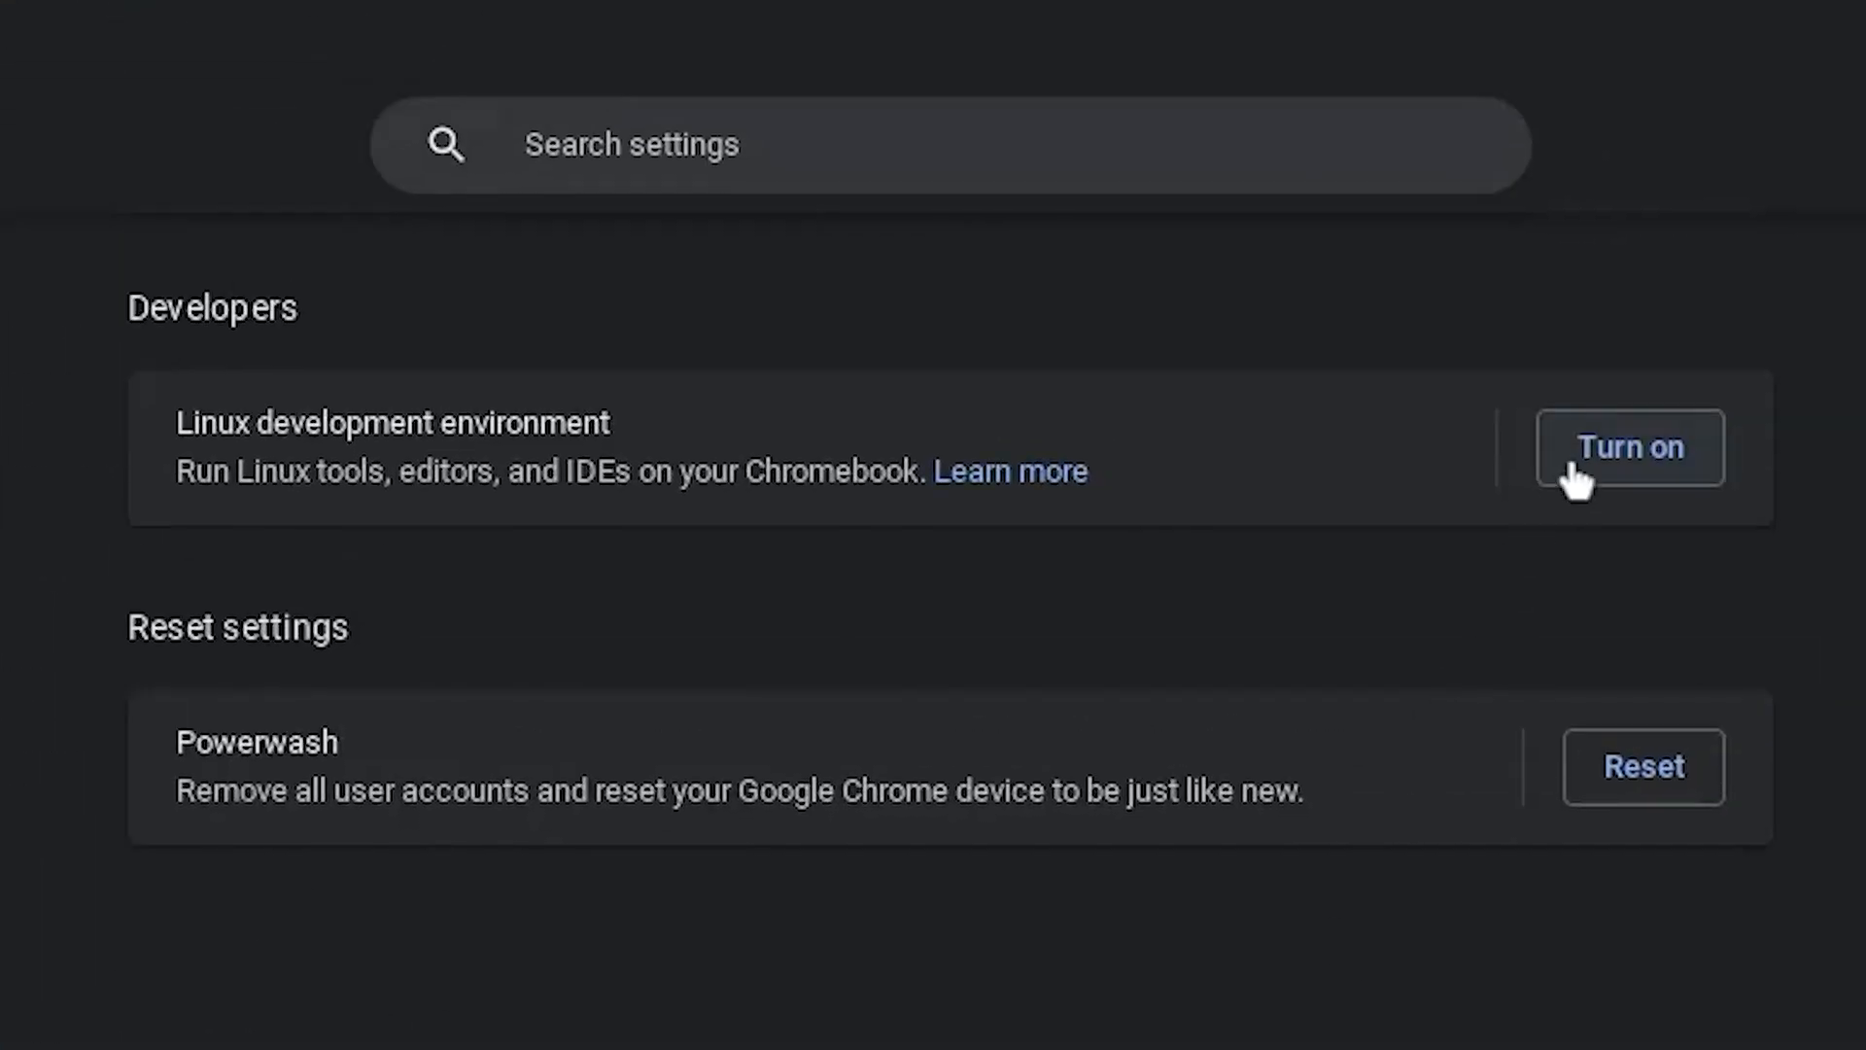
{"action": "left_click", "coordinate": [1628, 447]}
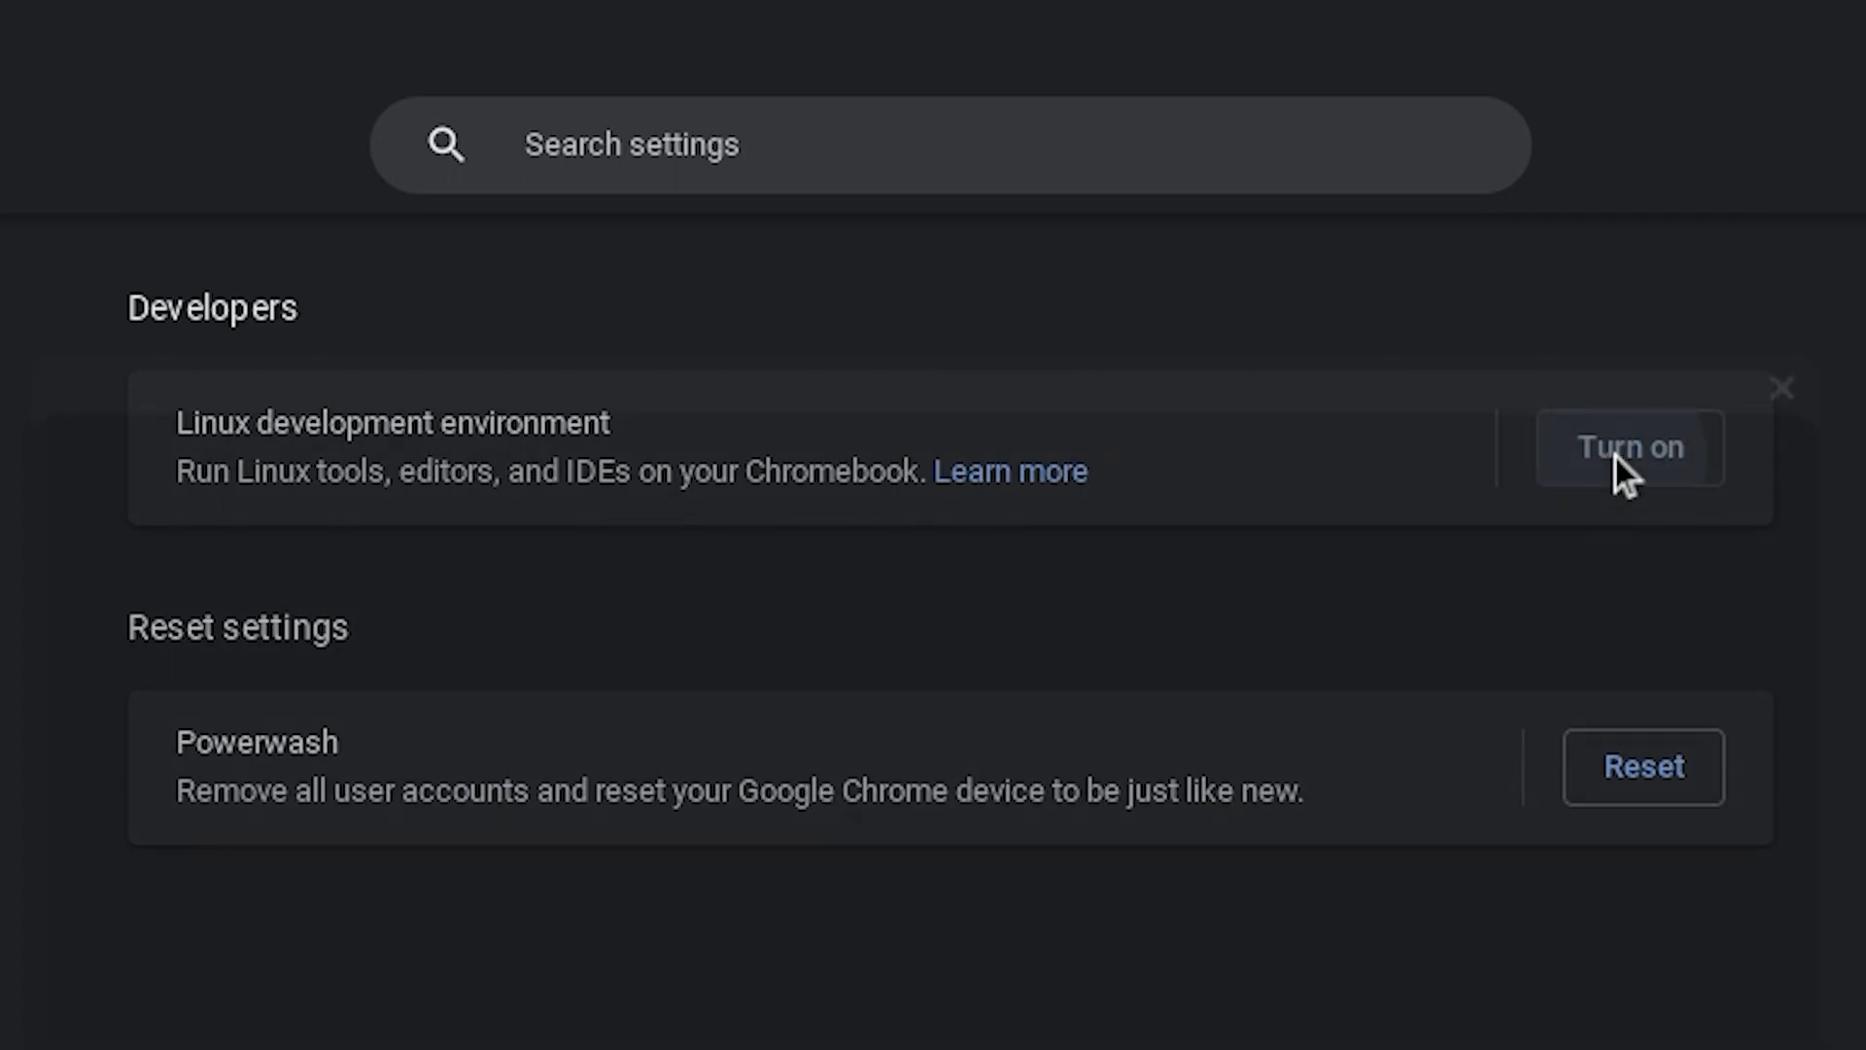
{"action": "left_click", "coordinate": [1629, 447]}
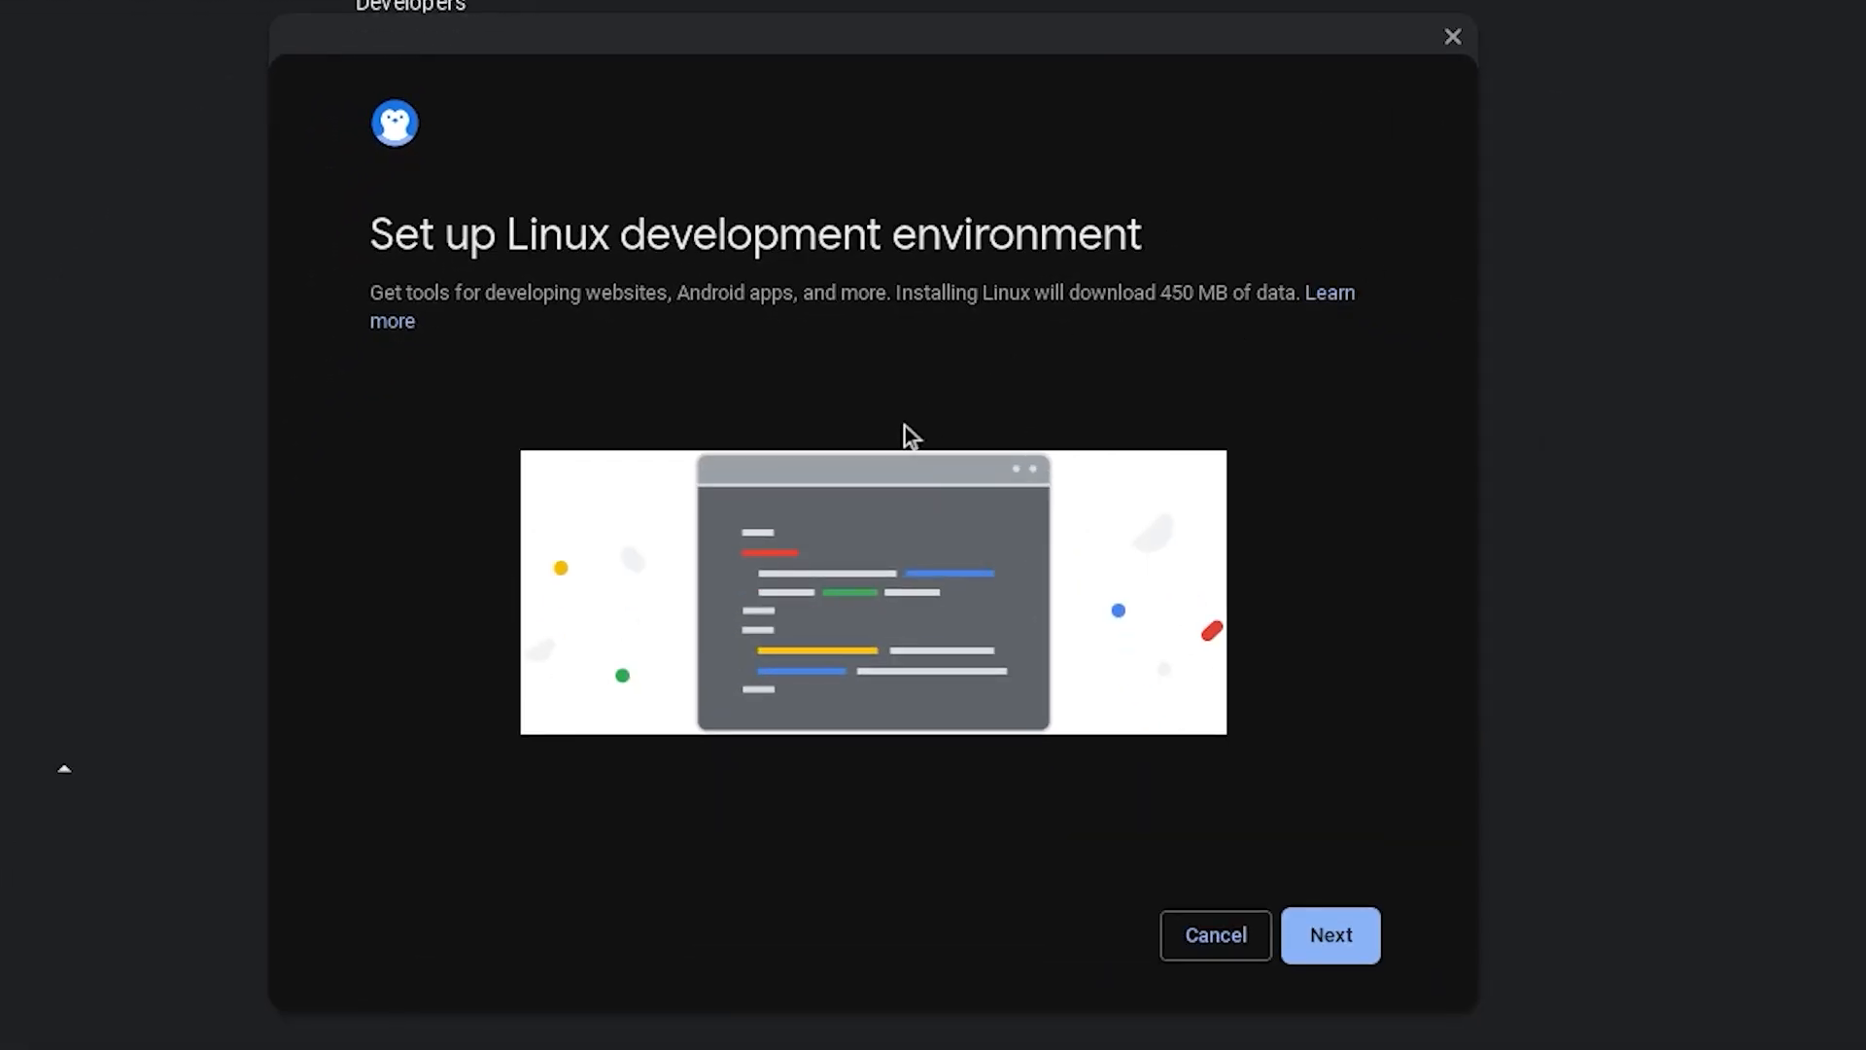
{"action": "left_click", "coordinate": [1329, 935]}
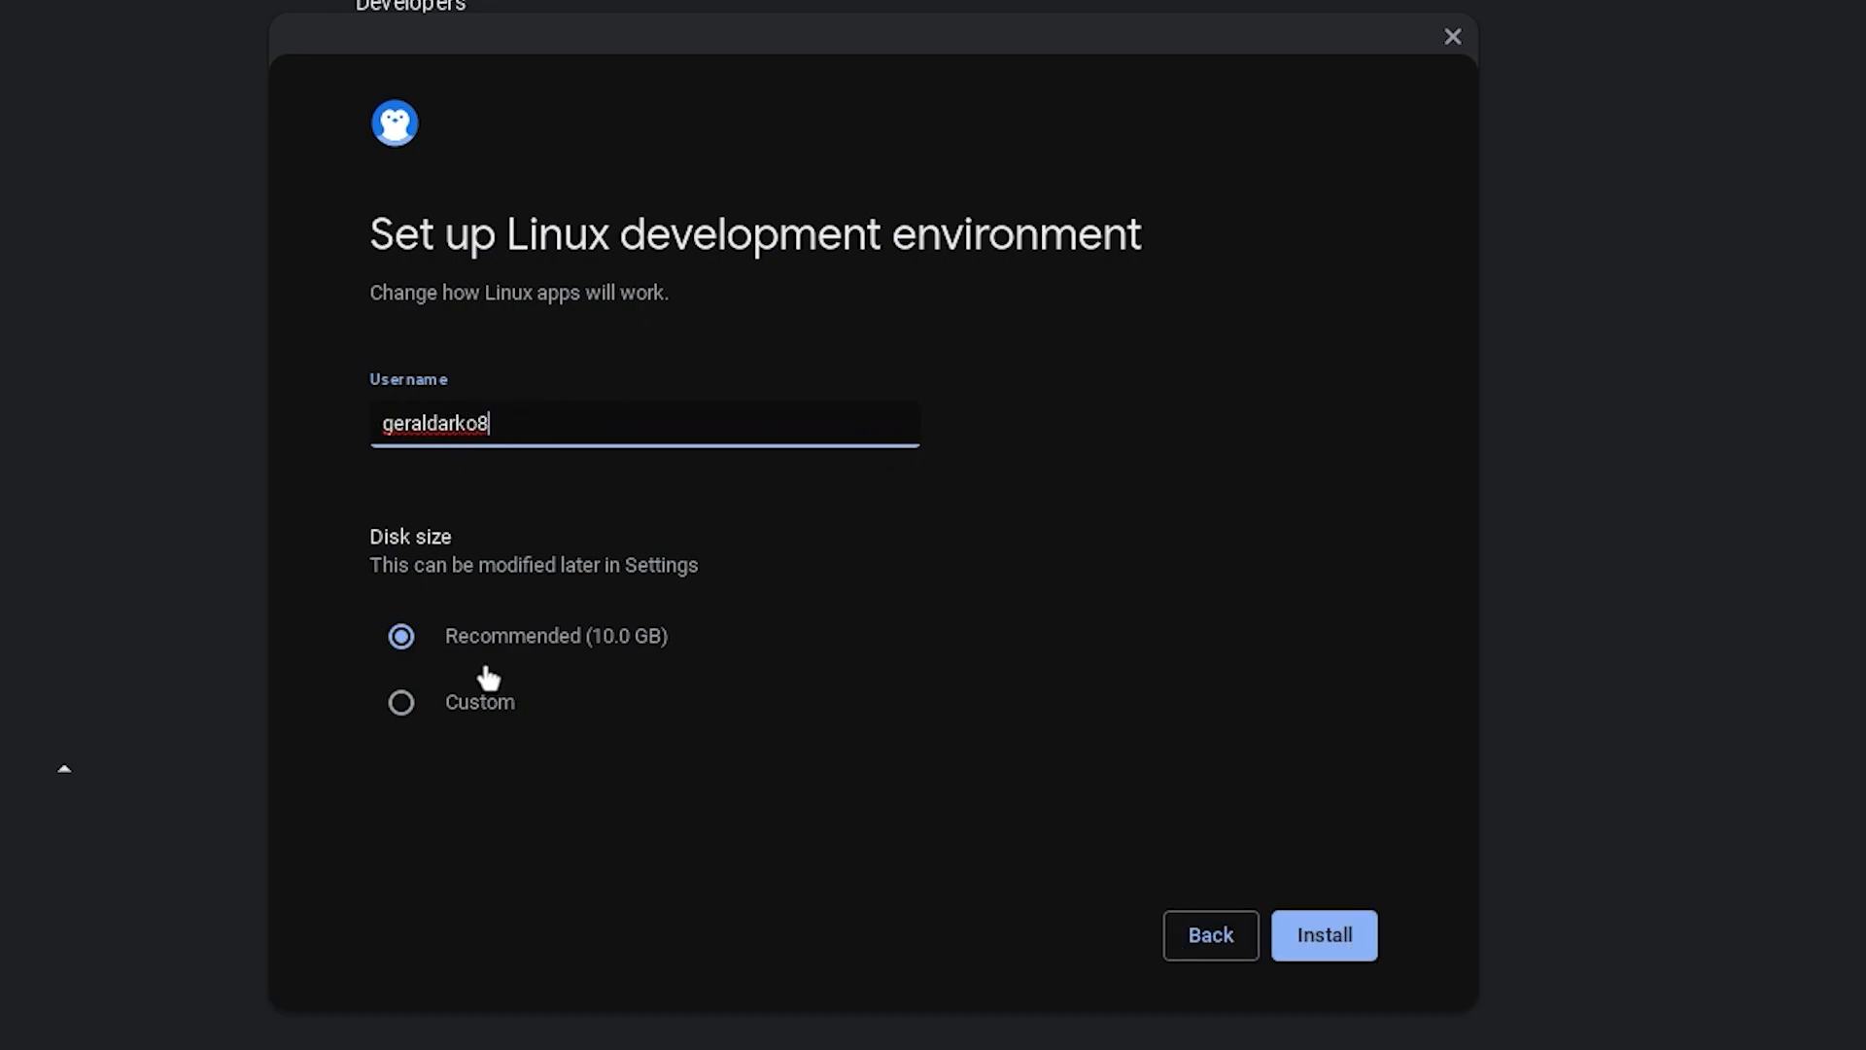
Step: Choose a custom disk size, enlarge it with the slider and start the Linux install
{"action": "left_click", "coordinate": [400, 702]}
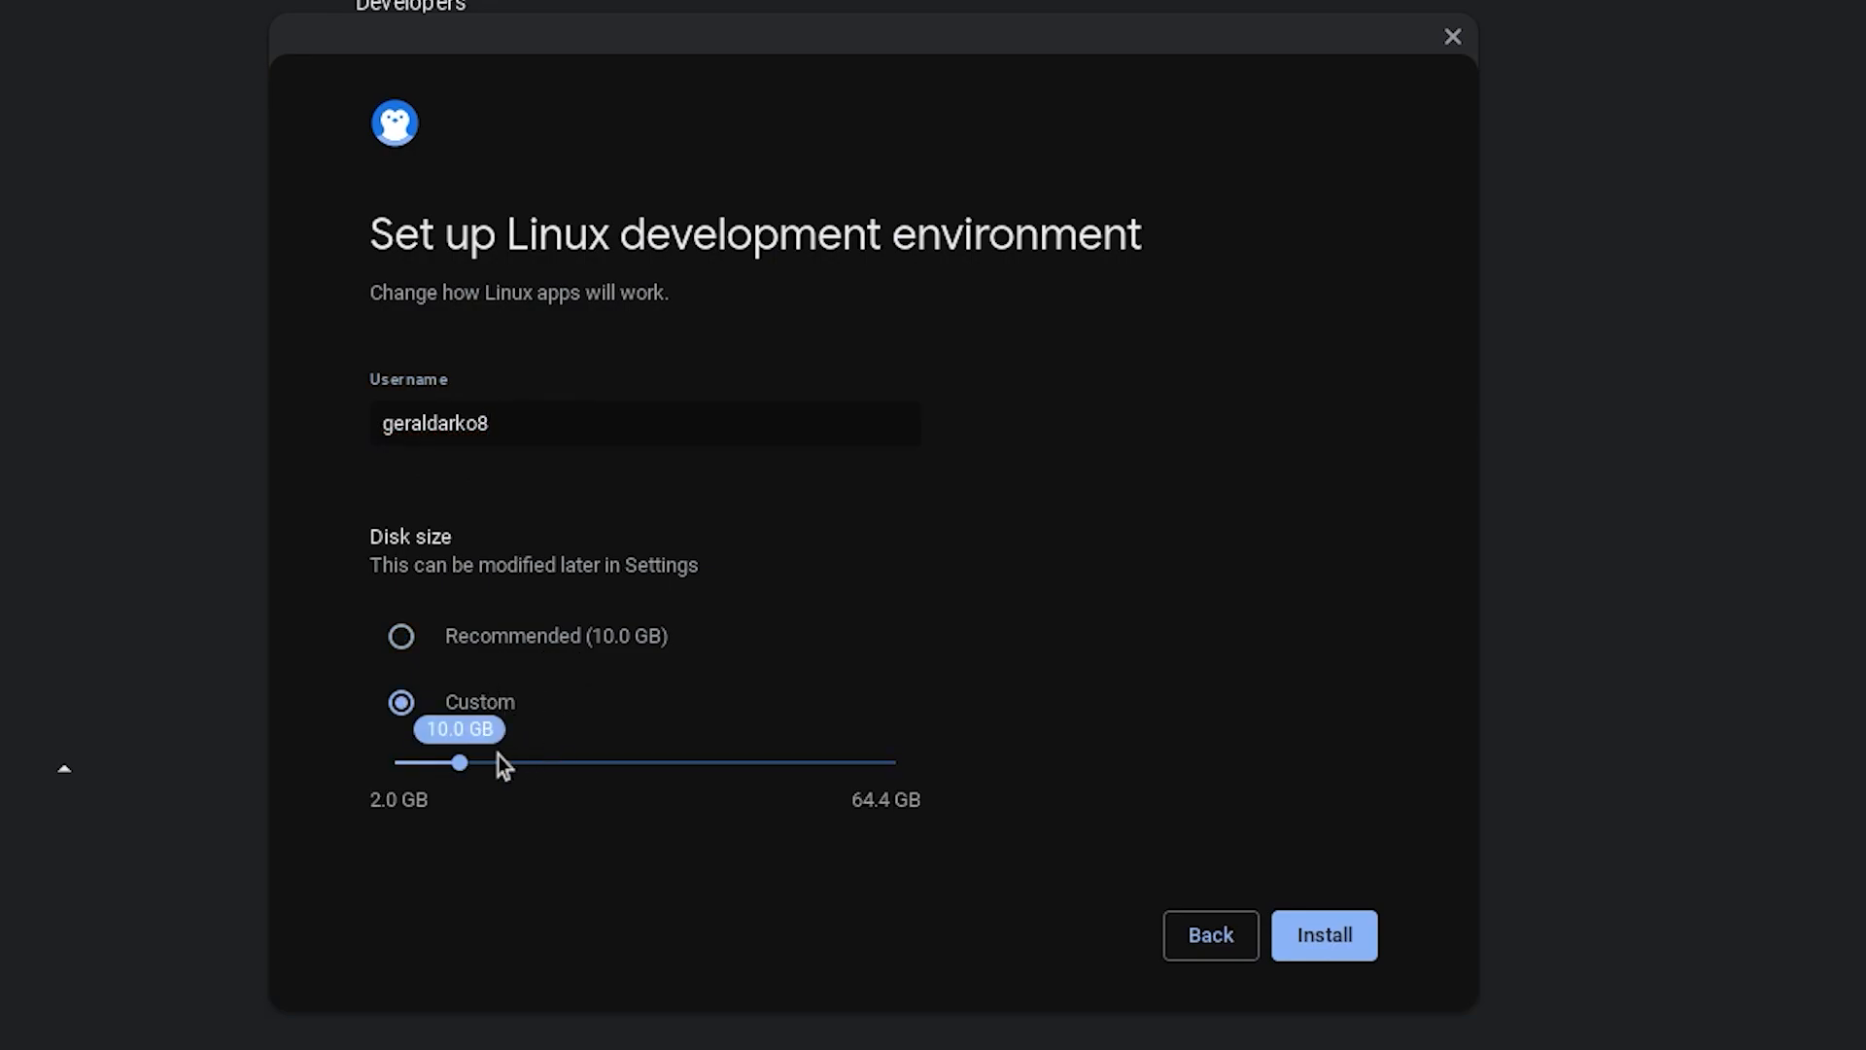
{"action": "left_click_drag", "start_coordinate": [459, 762], "coordinate": [551, 762]}
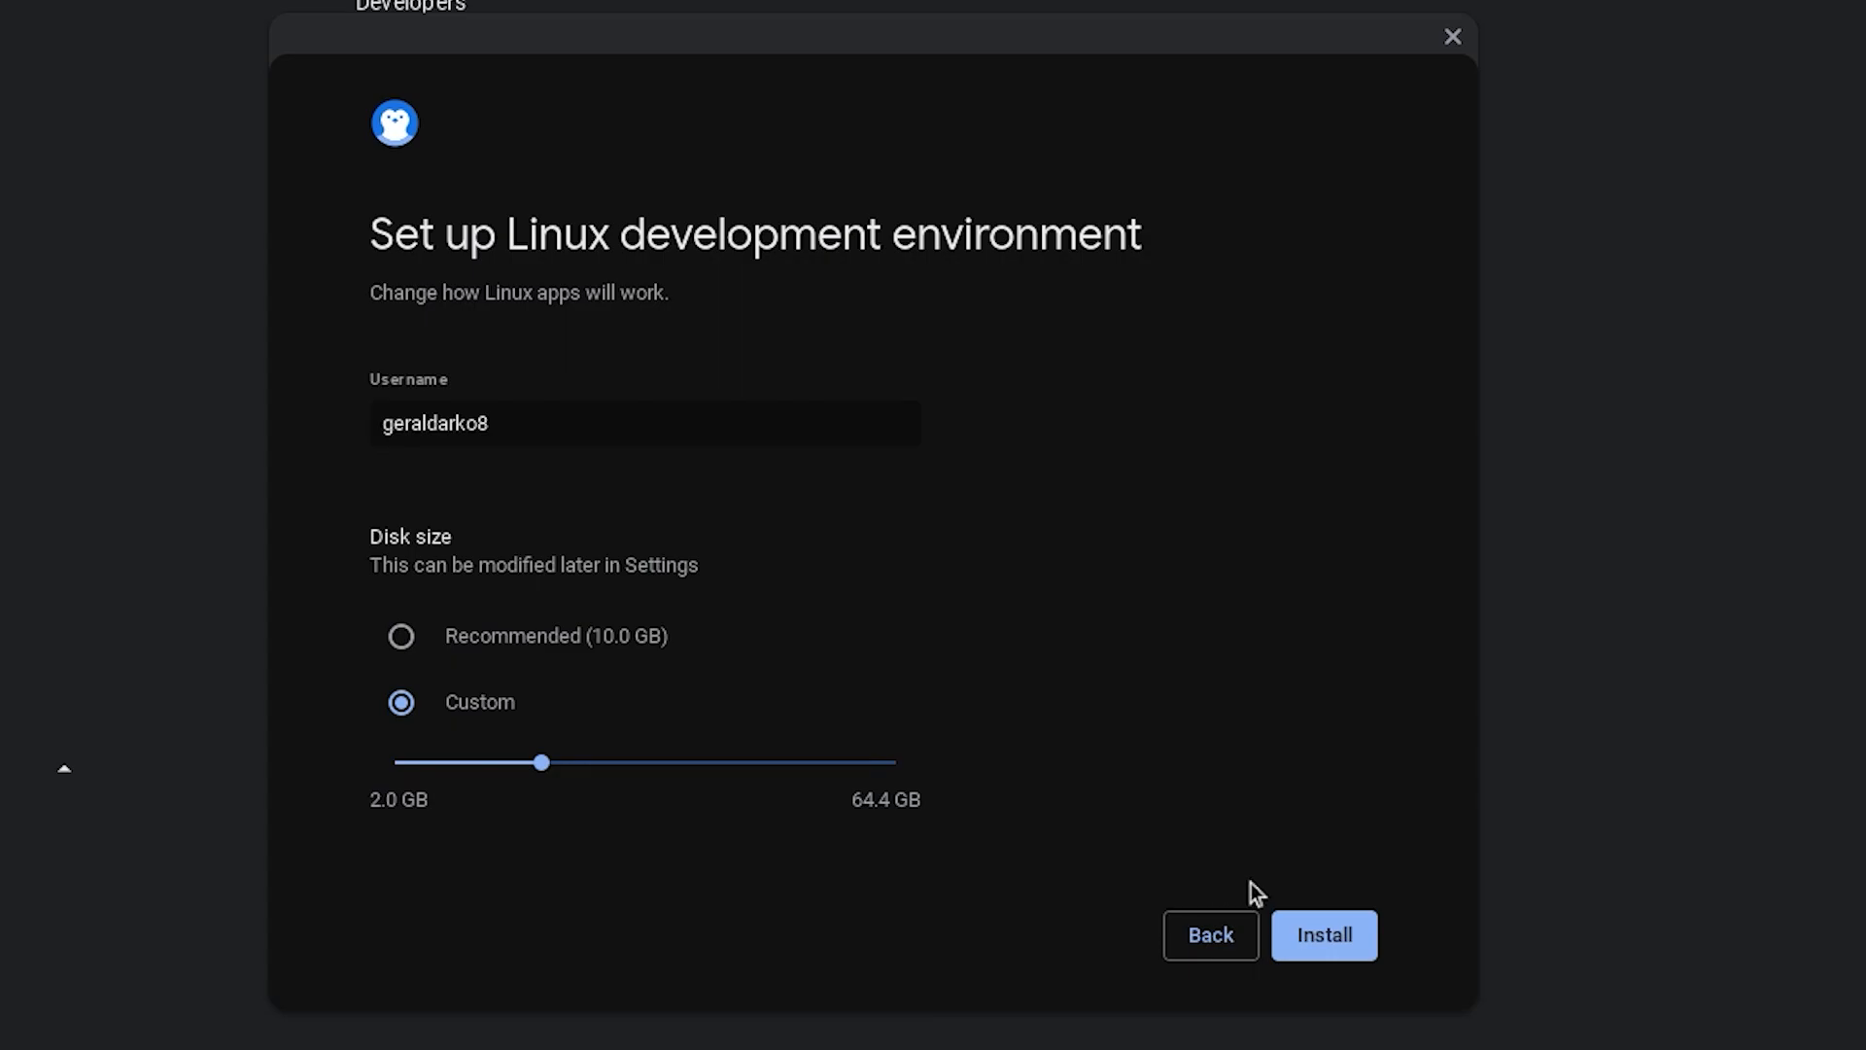
{"action": "left_click", "coordinate": [1324, 935]}
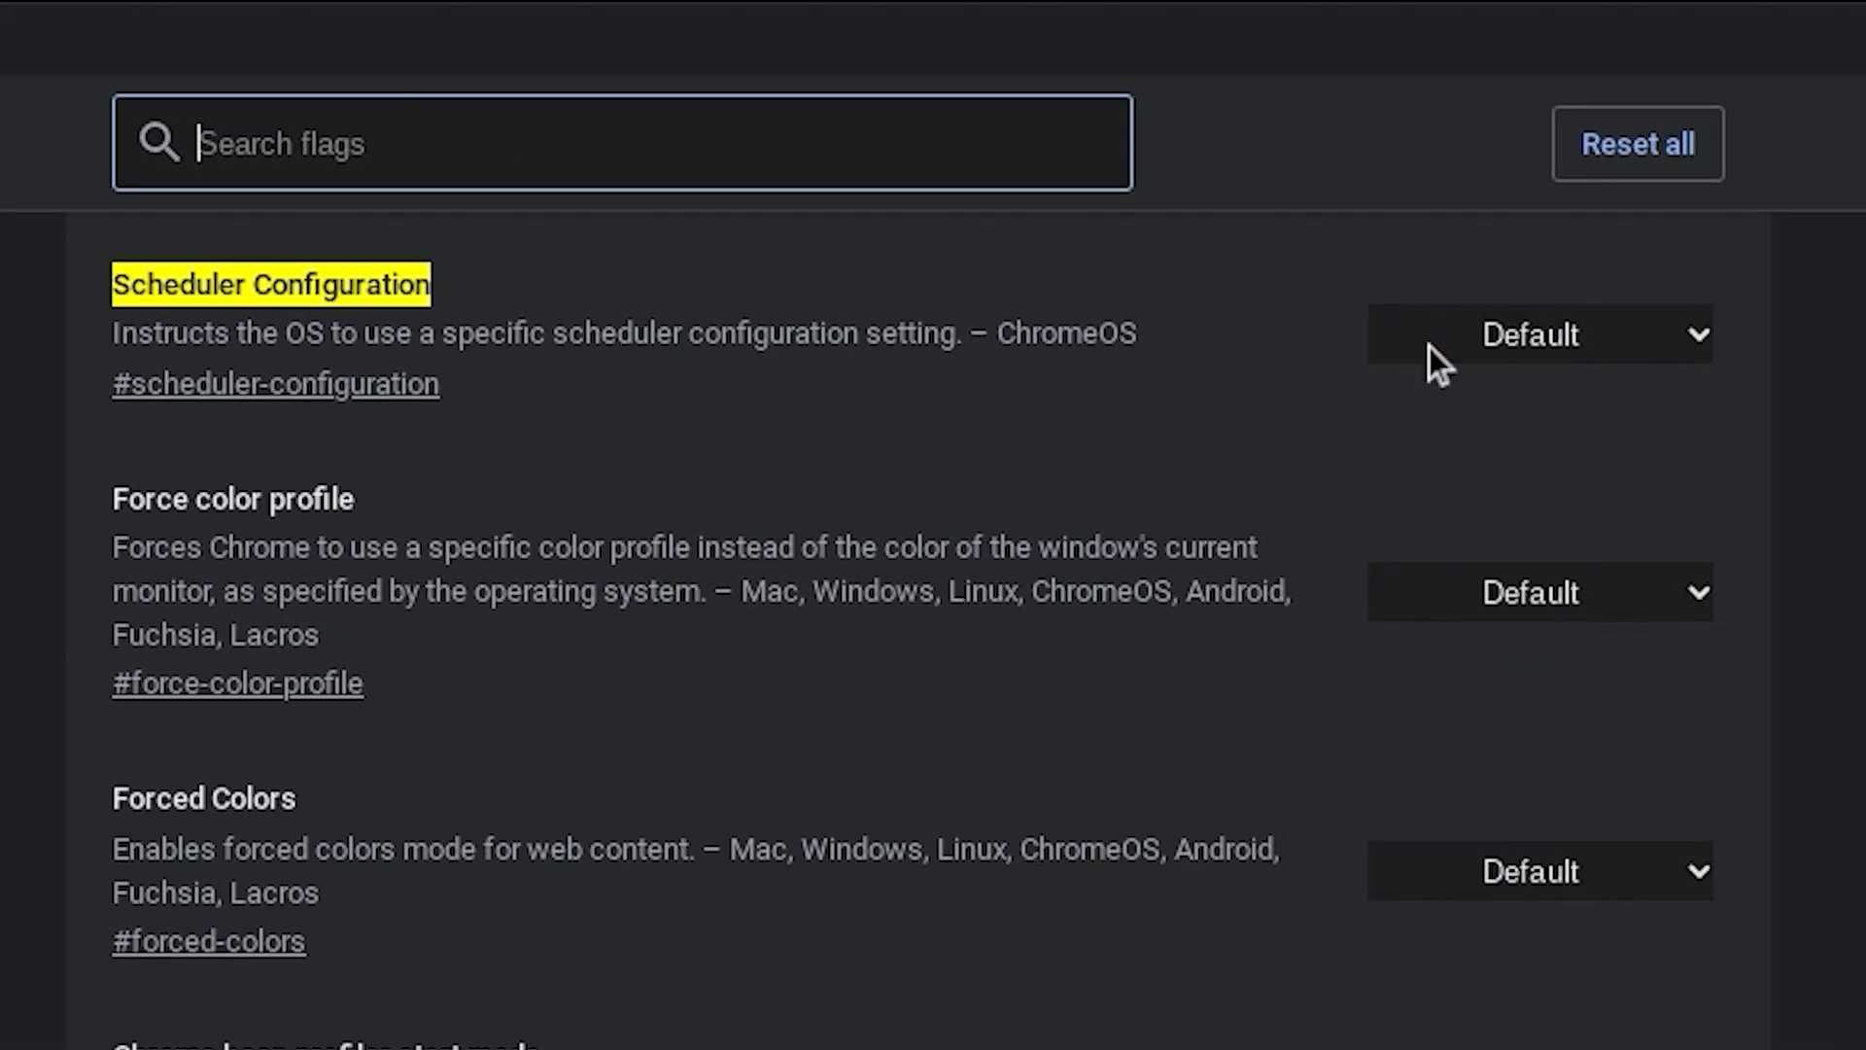
Step: Check the Scheduler Configuration flag, then bring up the Crostini GPU Support flag's choices
{"action": "left_click", "coordinate": [1535, 334]}
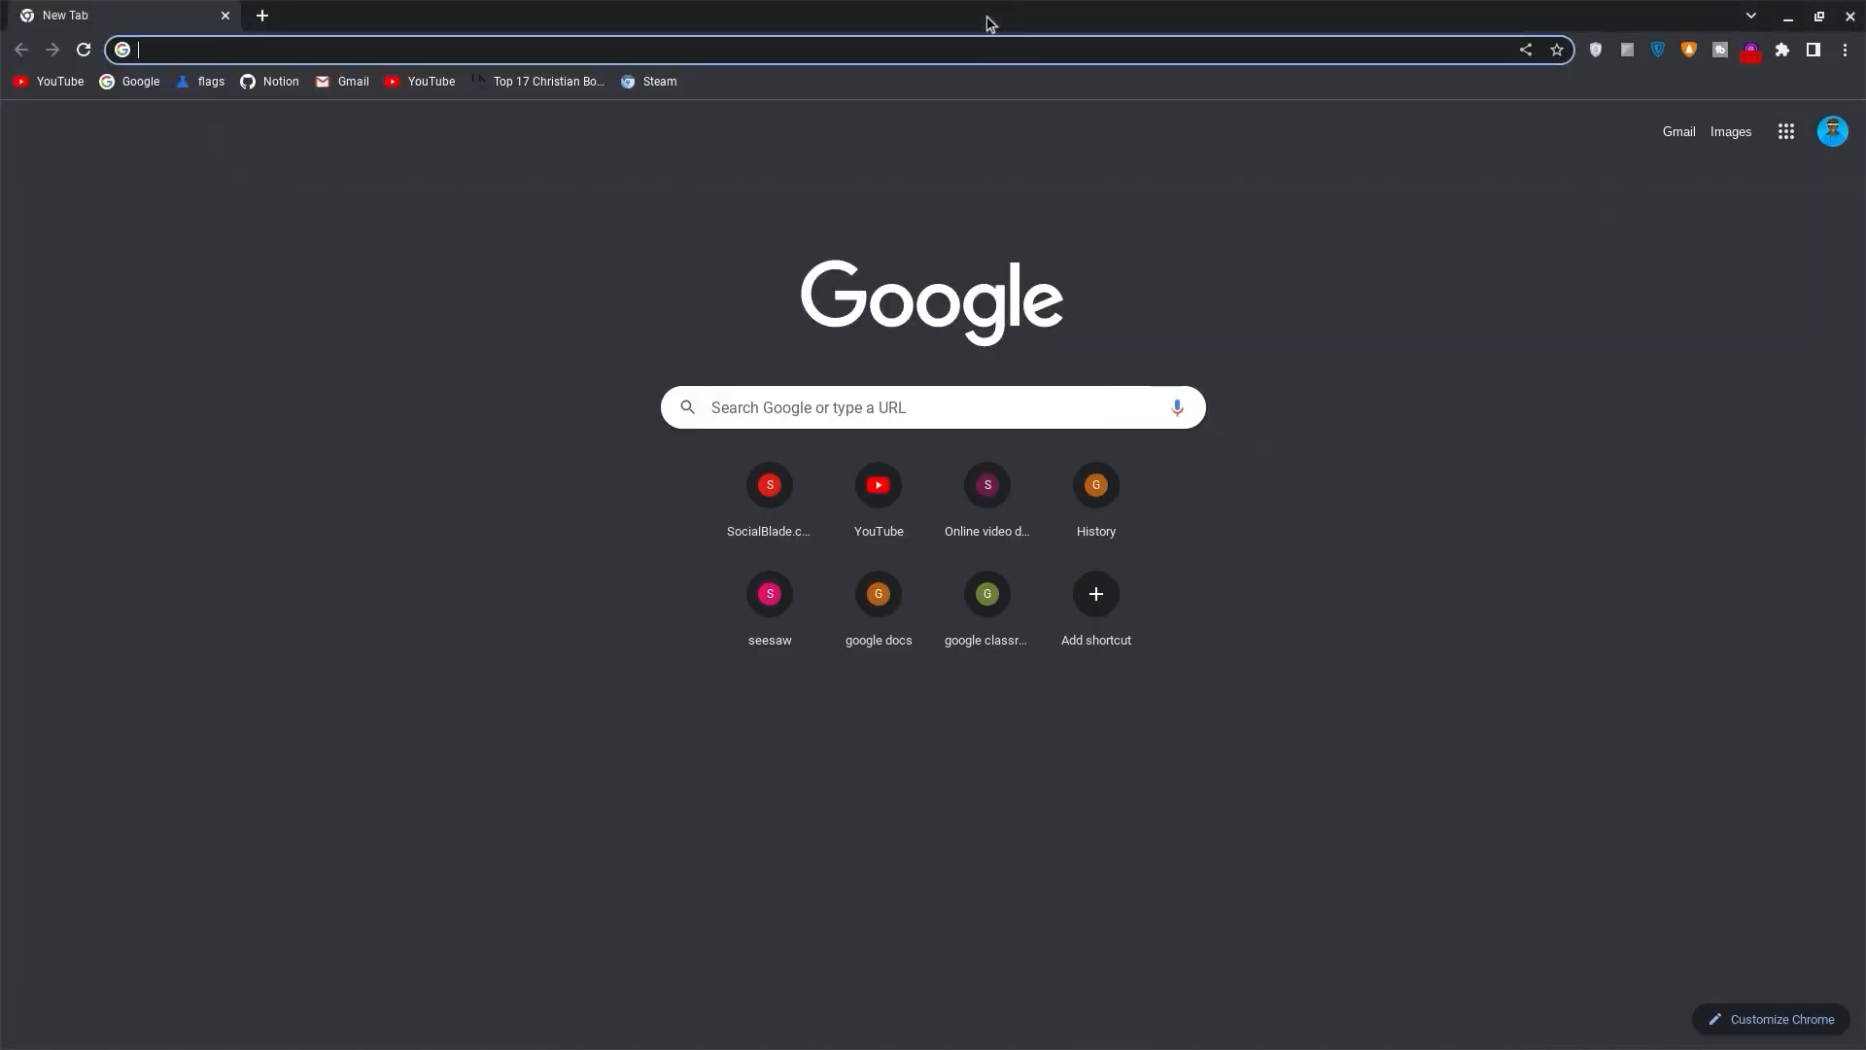
{"action": "left_click", "coordinate": [1067, 1026]}
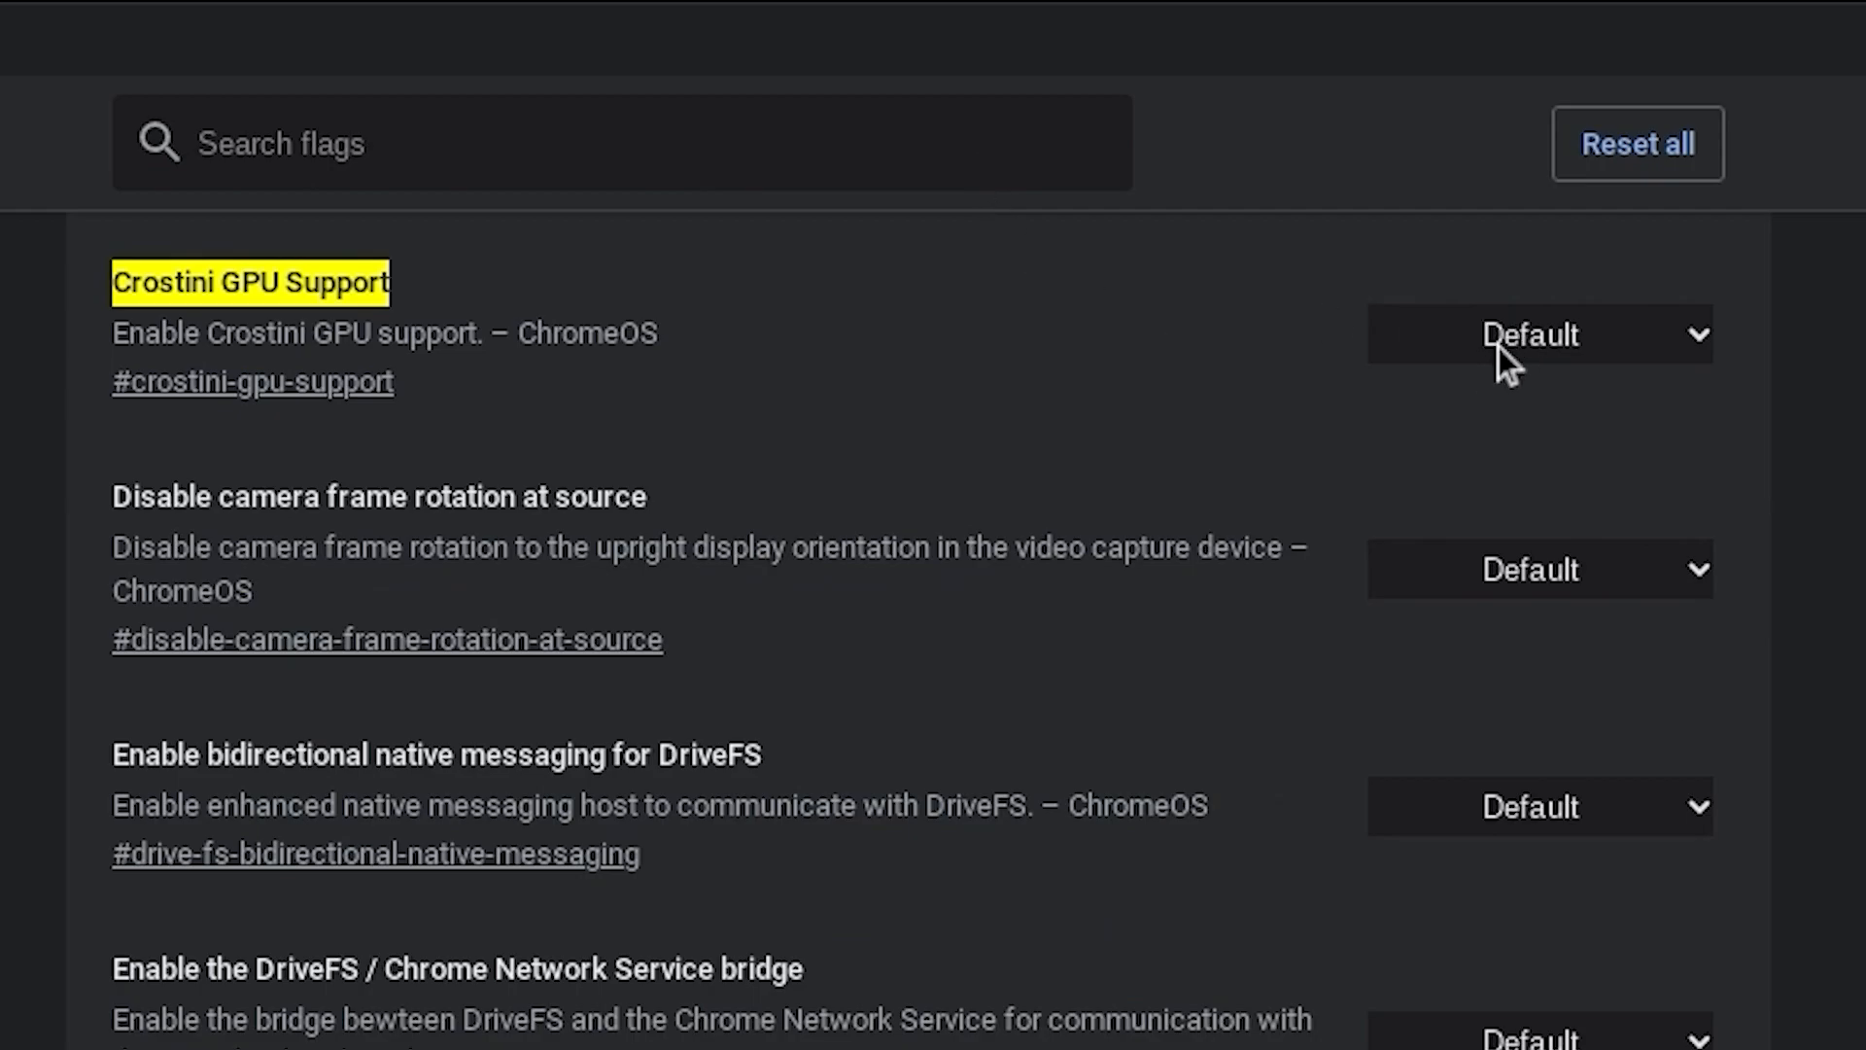
{"action": "left_click", "coordinate": [1537, 334]}
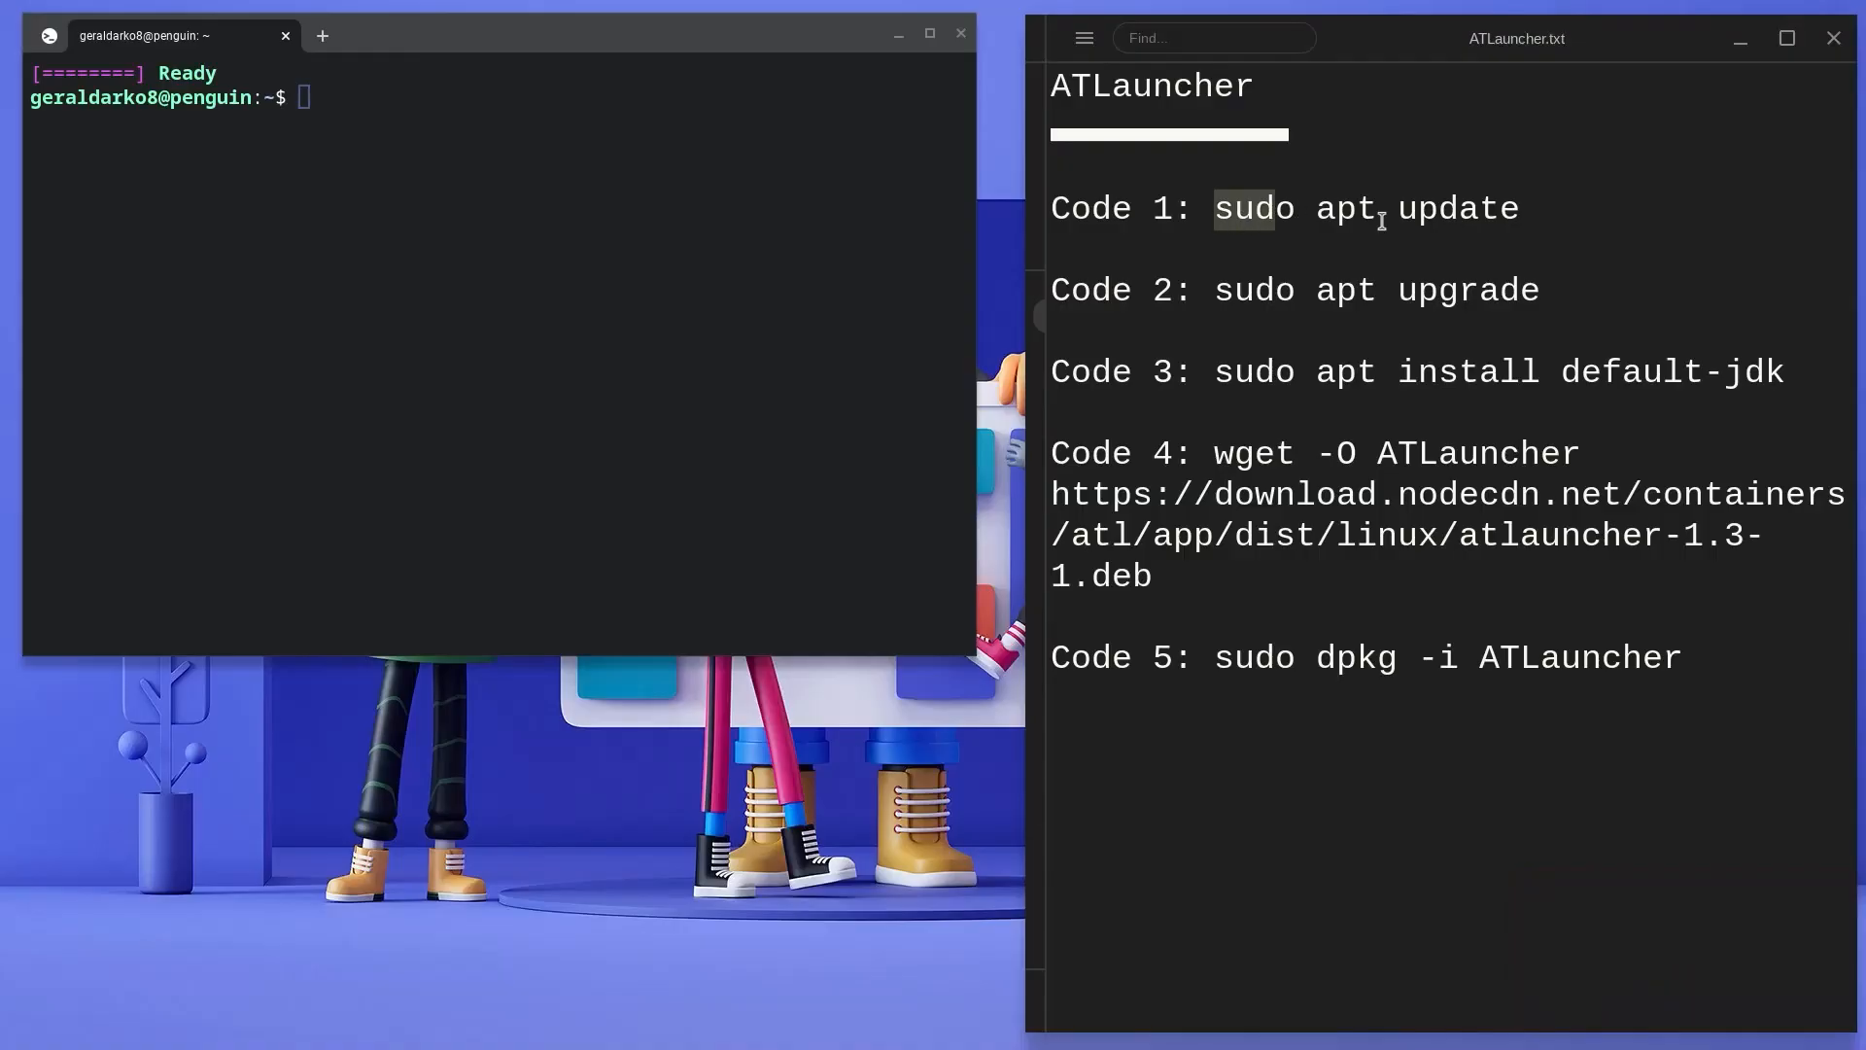
Step: Run 'sudo apt update', 'sudo apt upgrade' and 'sudo apt install default-jdk', copying commands from the notes file
{"action": "type", "text": "sudo apt update"}
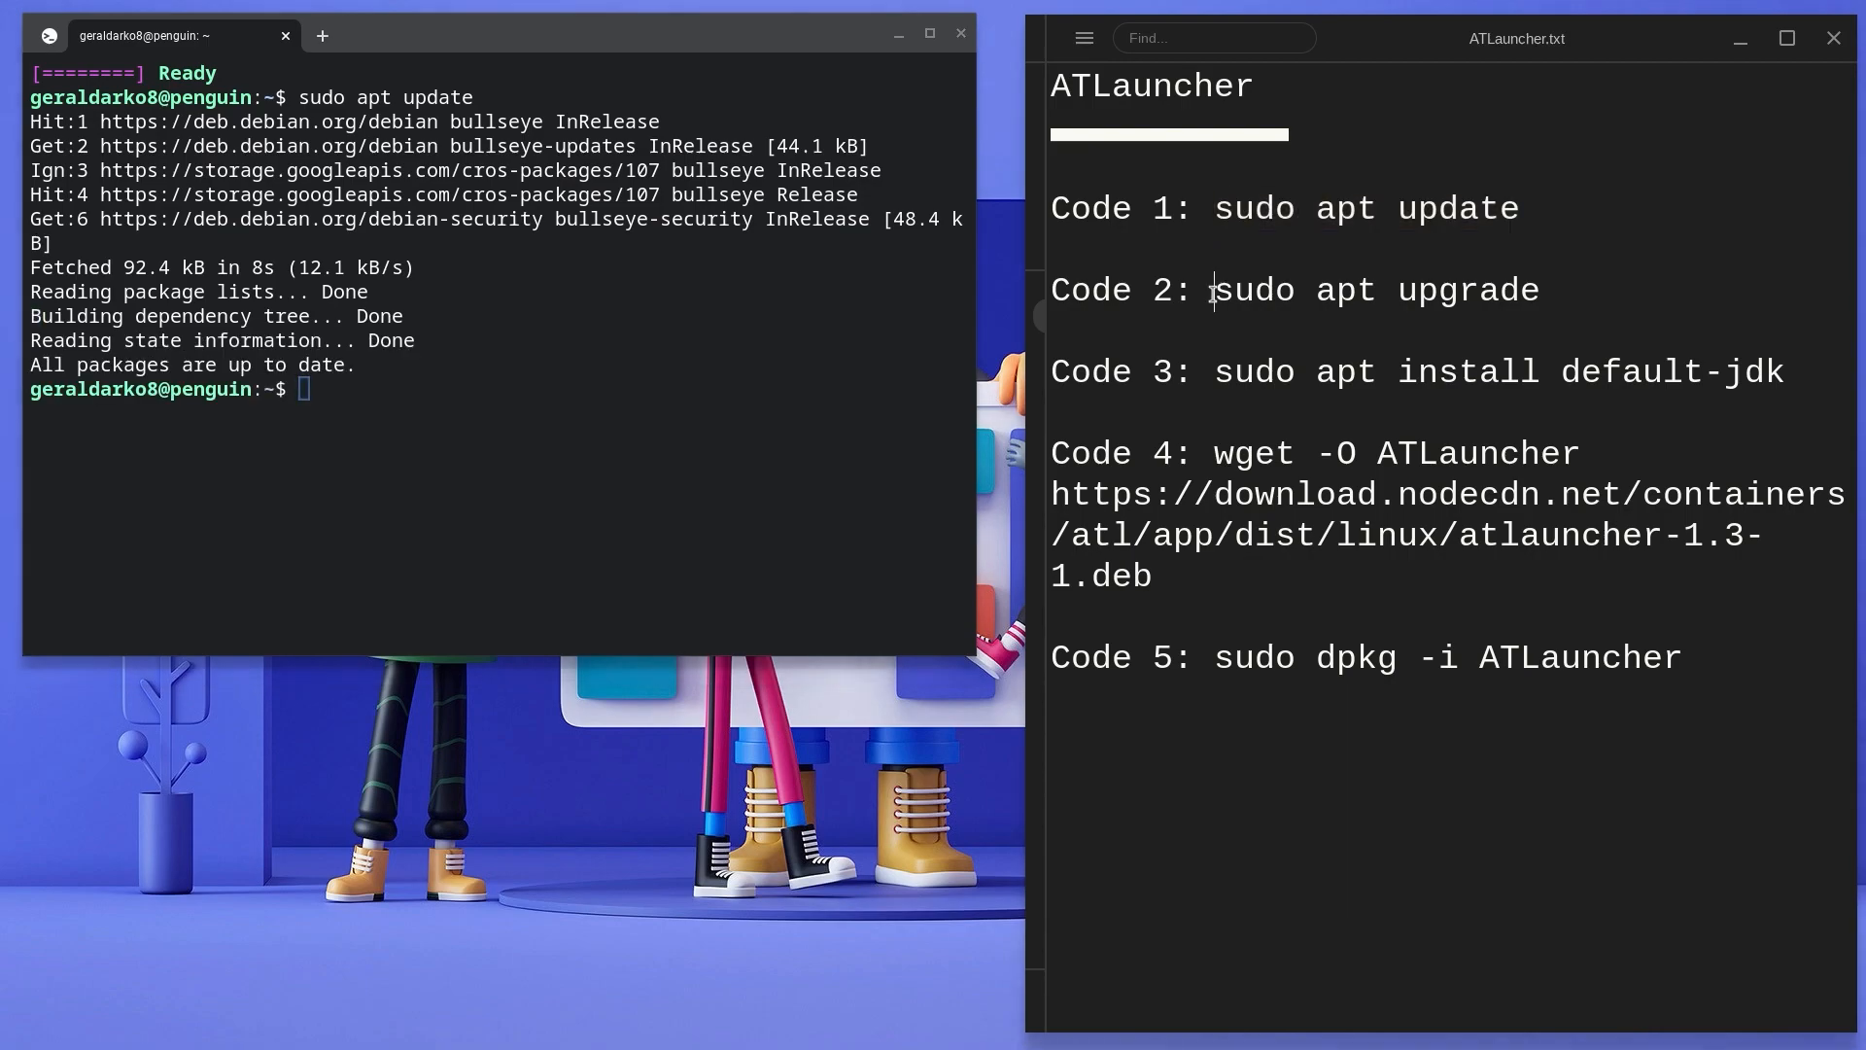
{"action": "double_click", "coordinate": [1374, 289]}
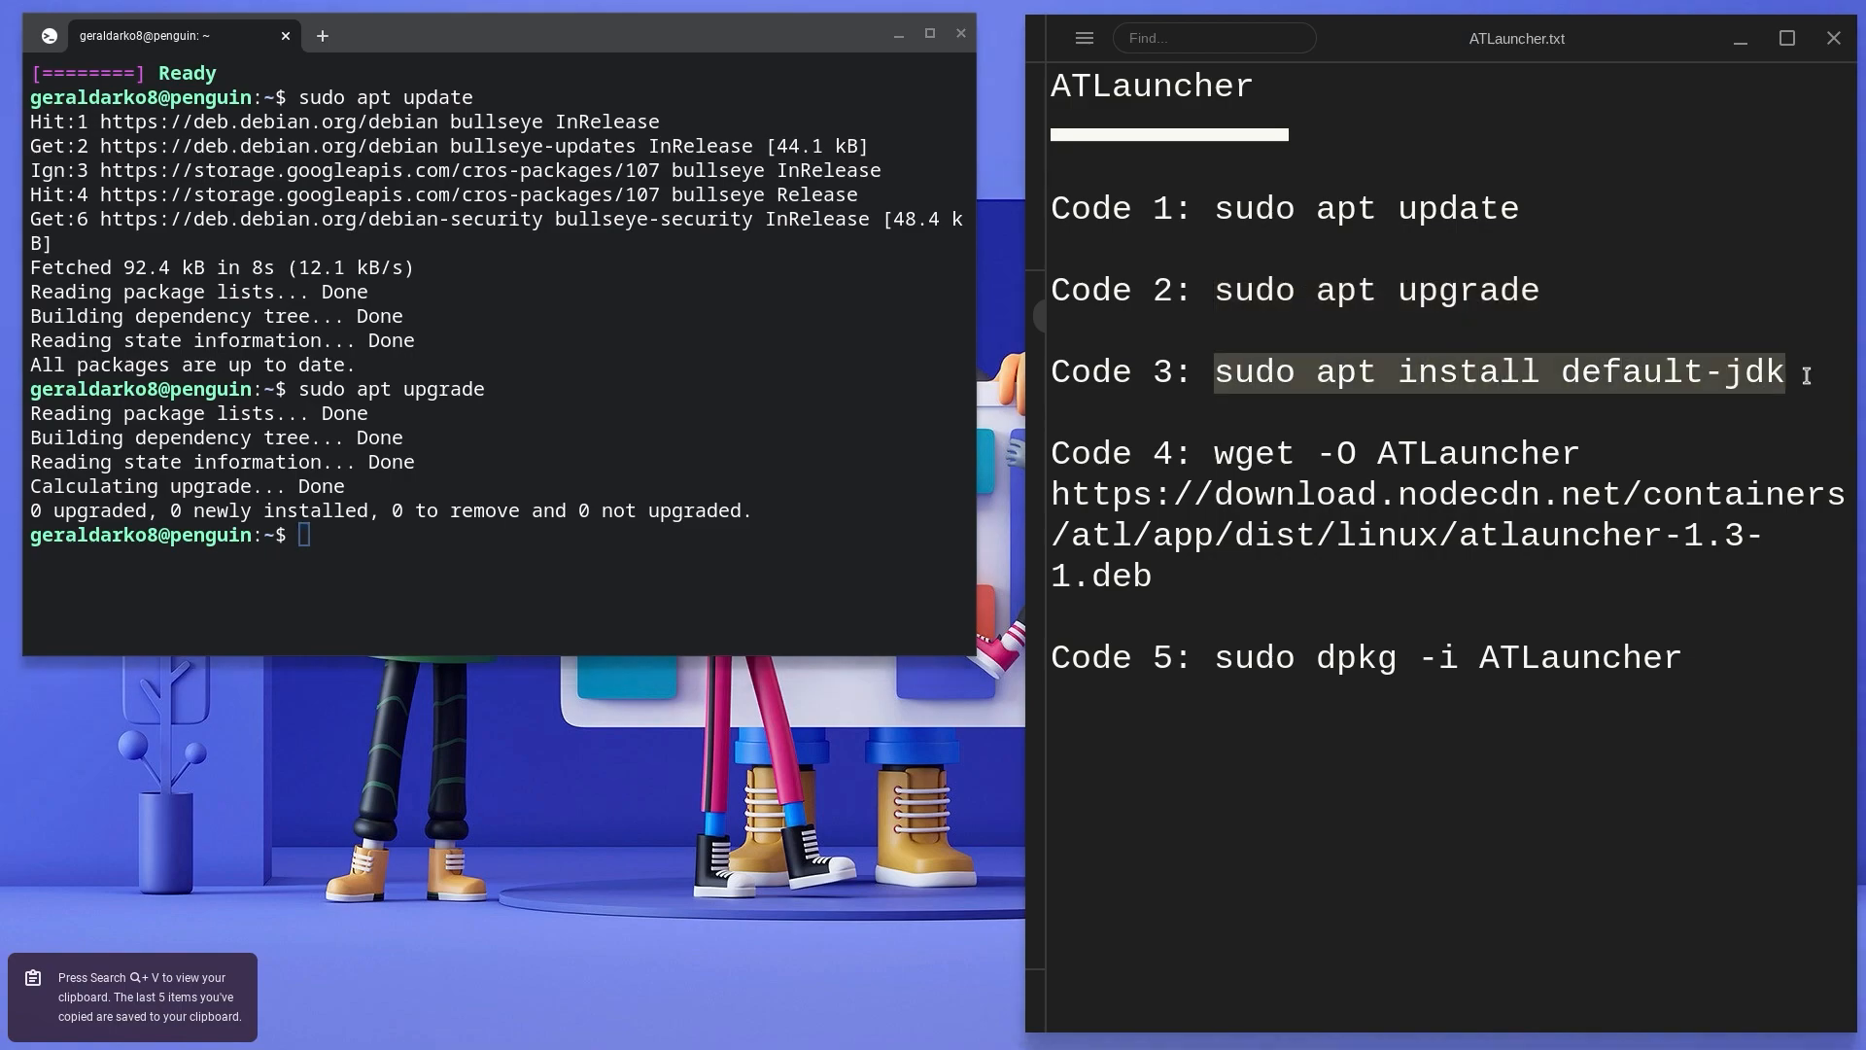
{"action": "type", "text": "sudo apt install default-jdk"}
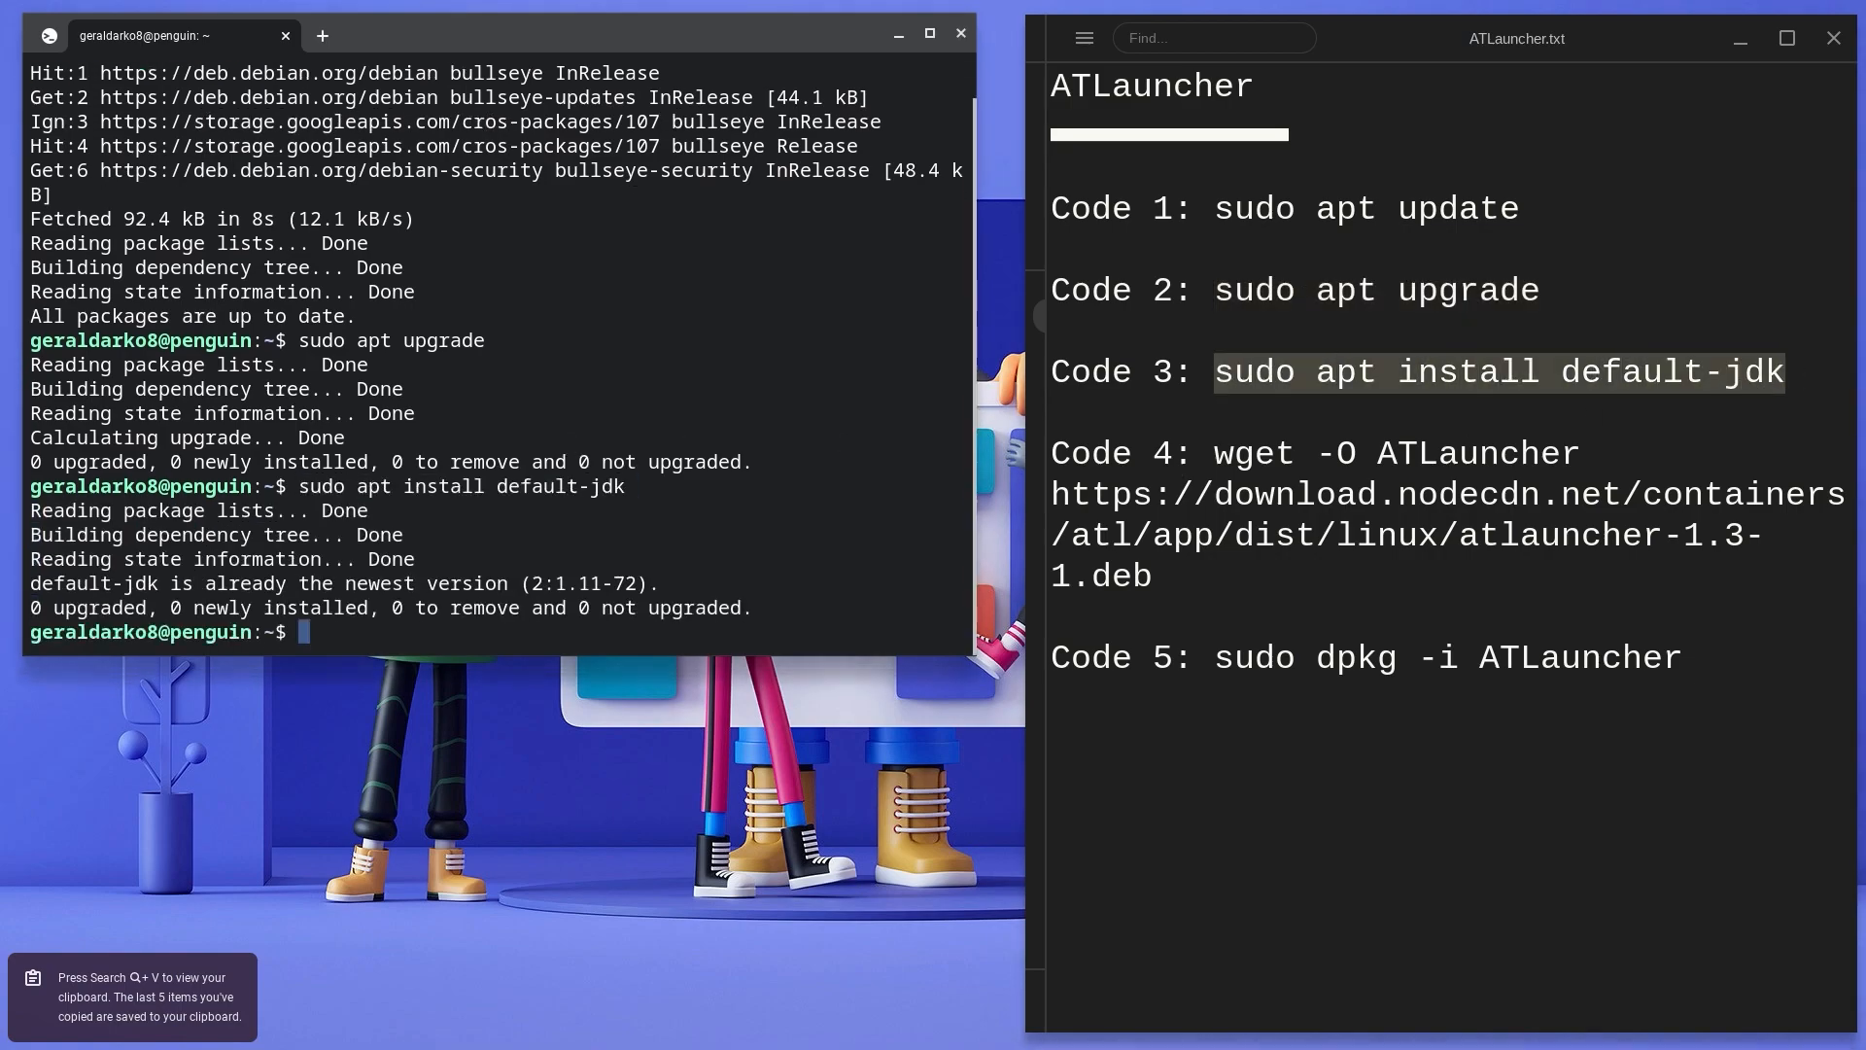
{"action": "double_click", "coordinate": [1252, 453]}
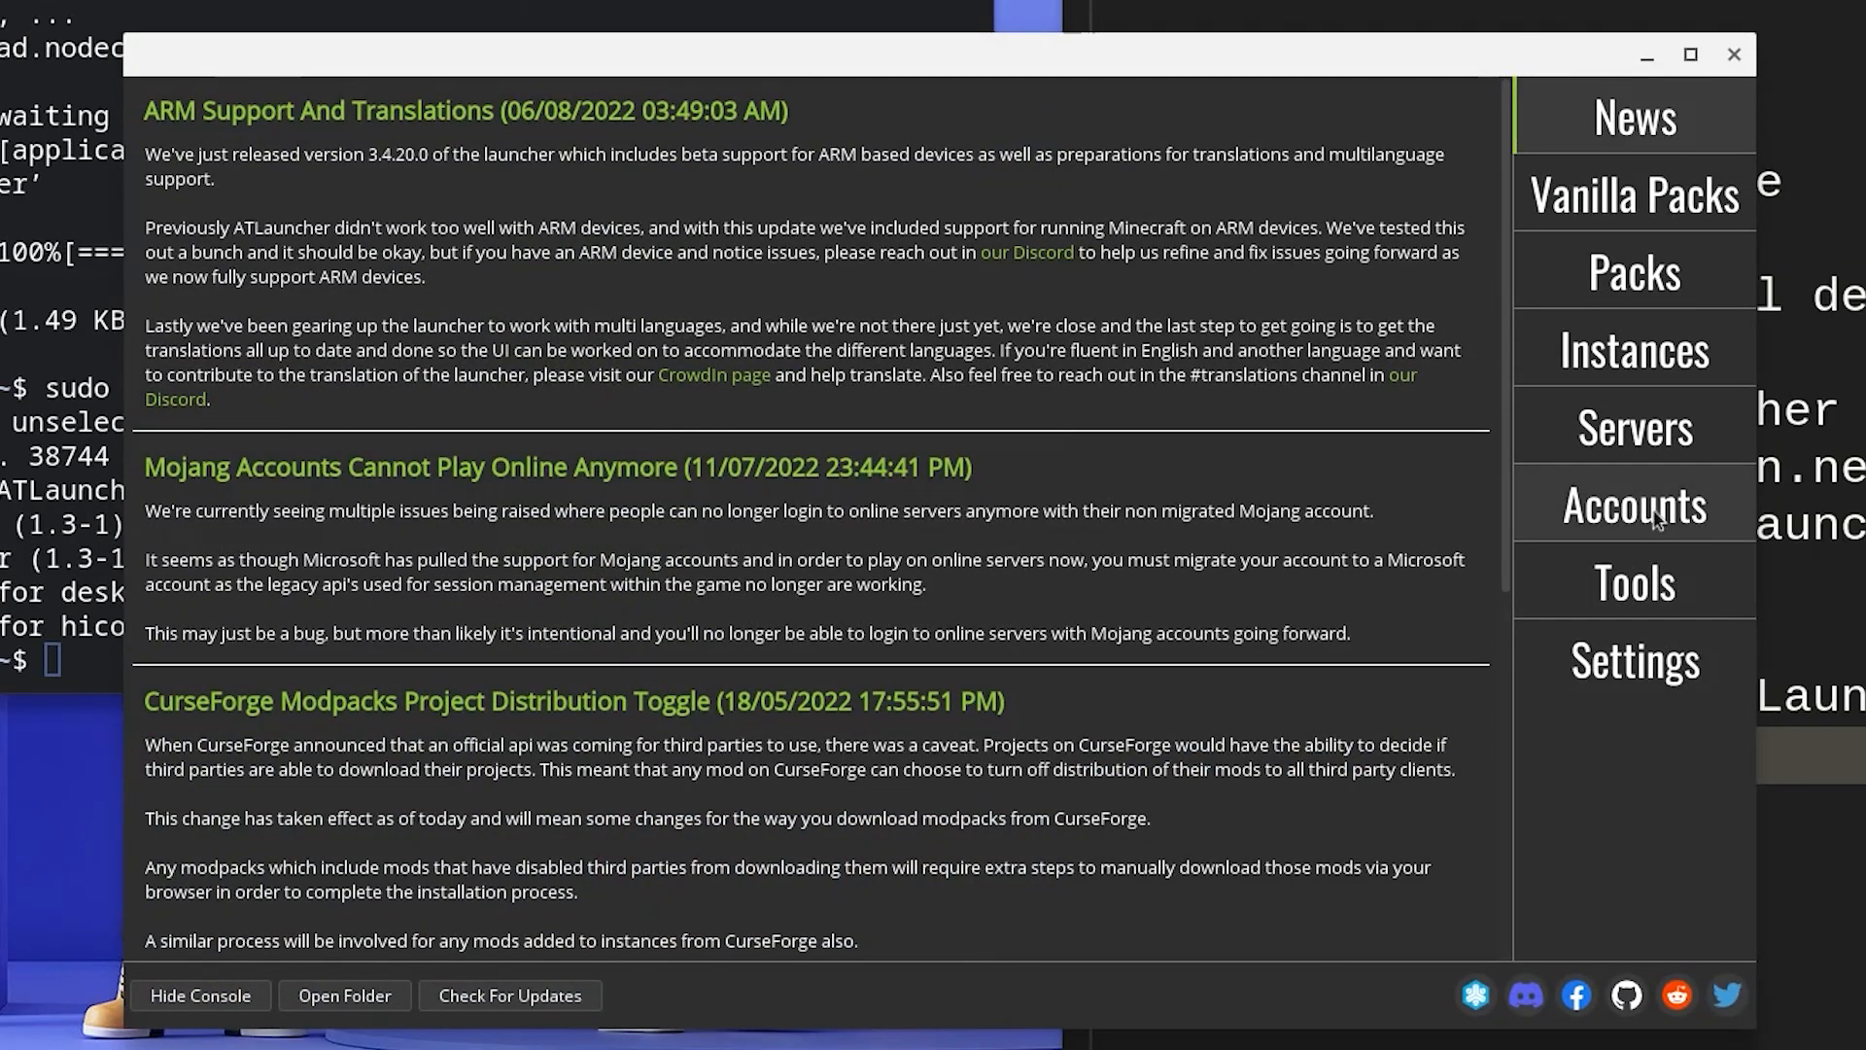
Step: Review ATLauncher's settings and select Minecraft 1.16.4 under Vanilla Packs
{"action": "left_click", "coordinate": [1633, 503]}
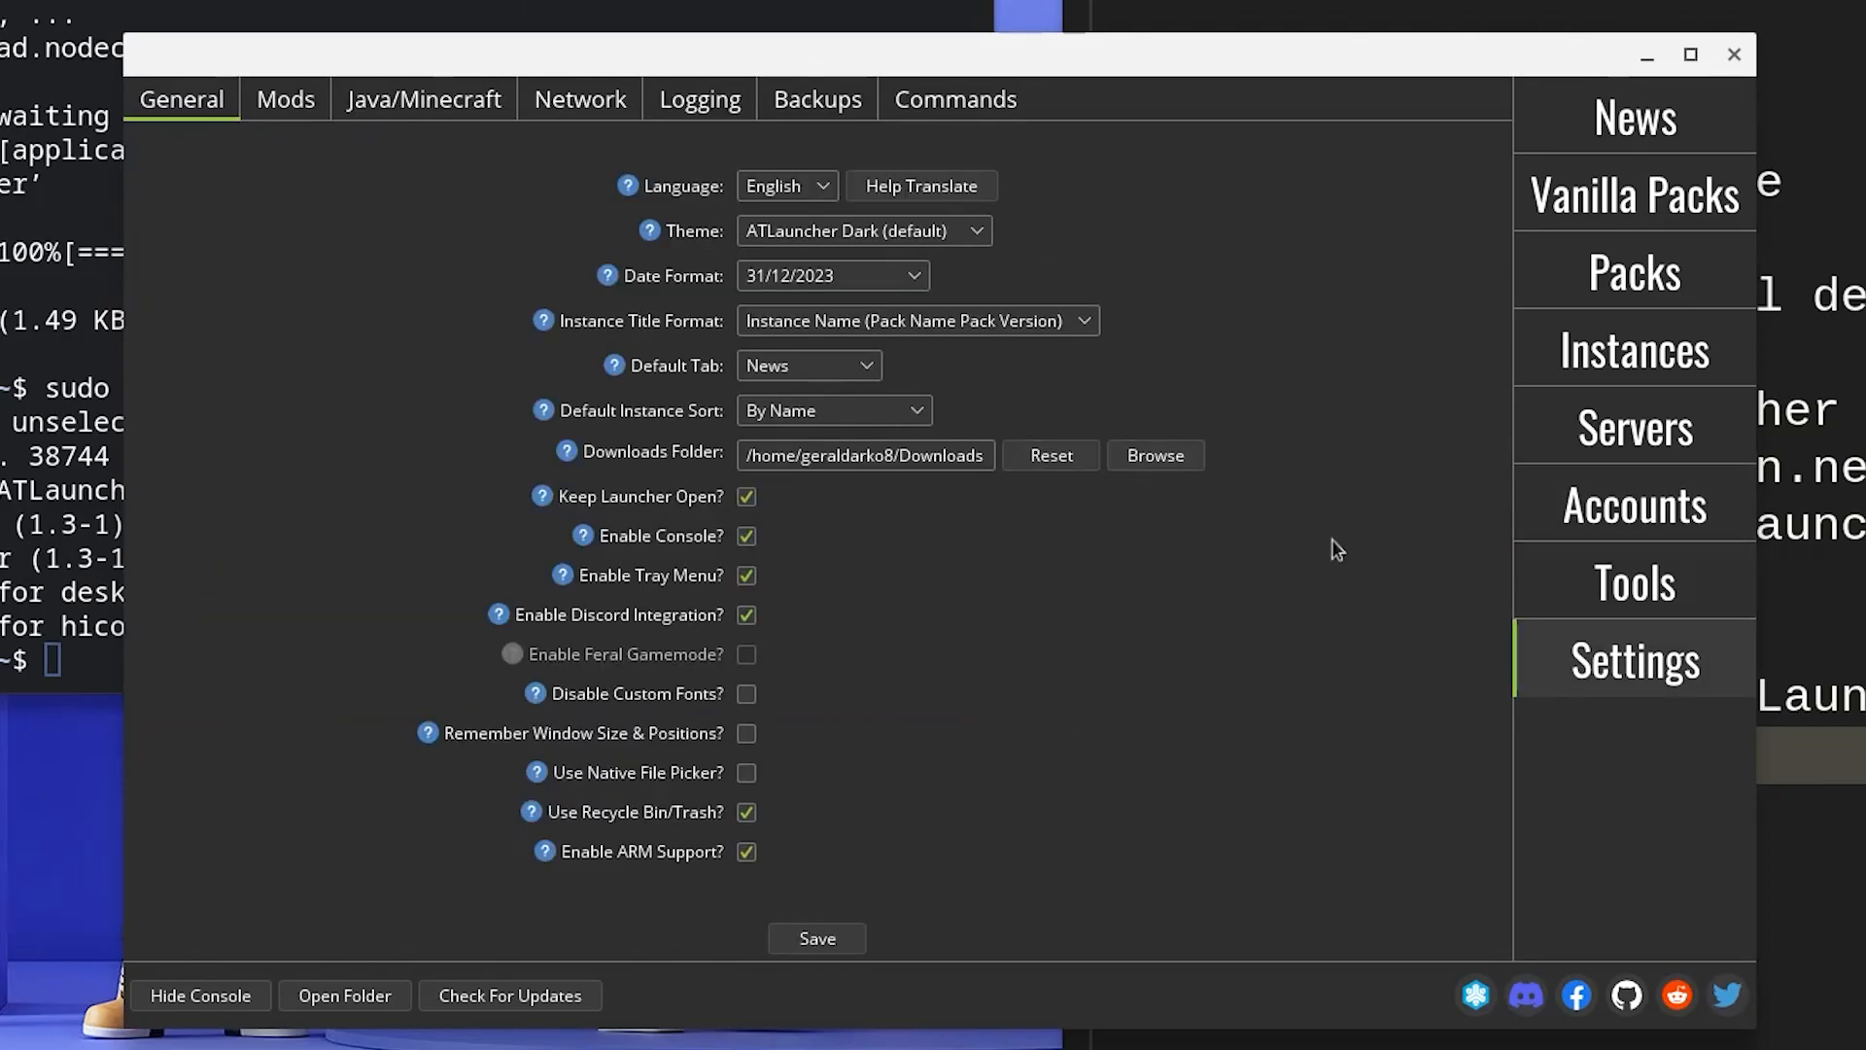
{"action": "left_click", "coordinate": [1634, 192]}
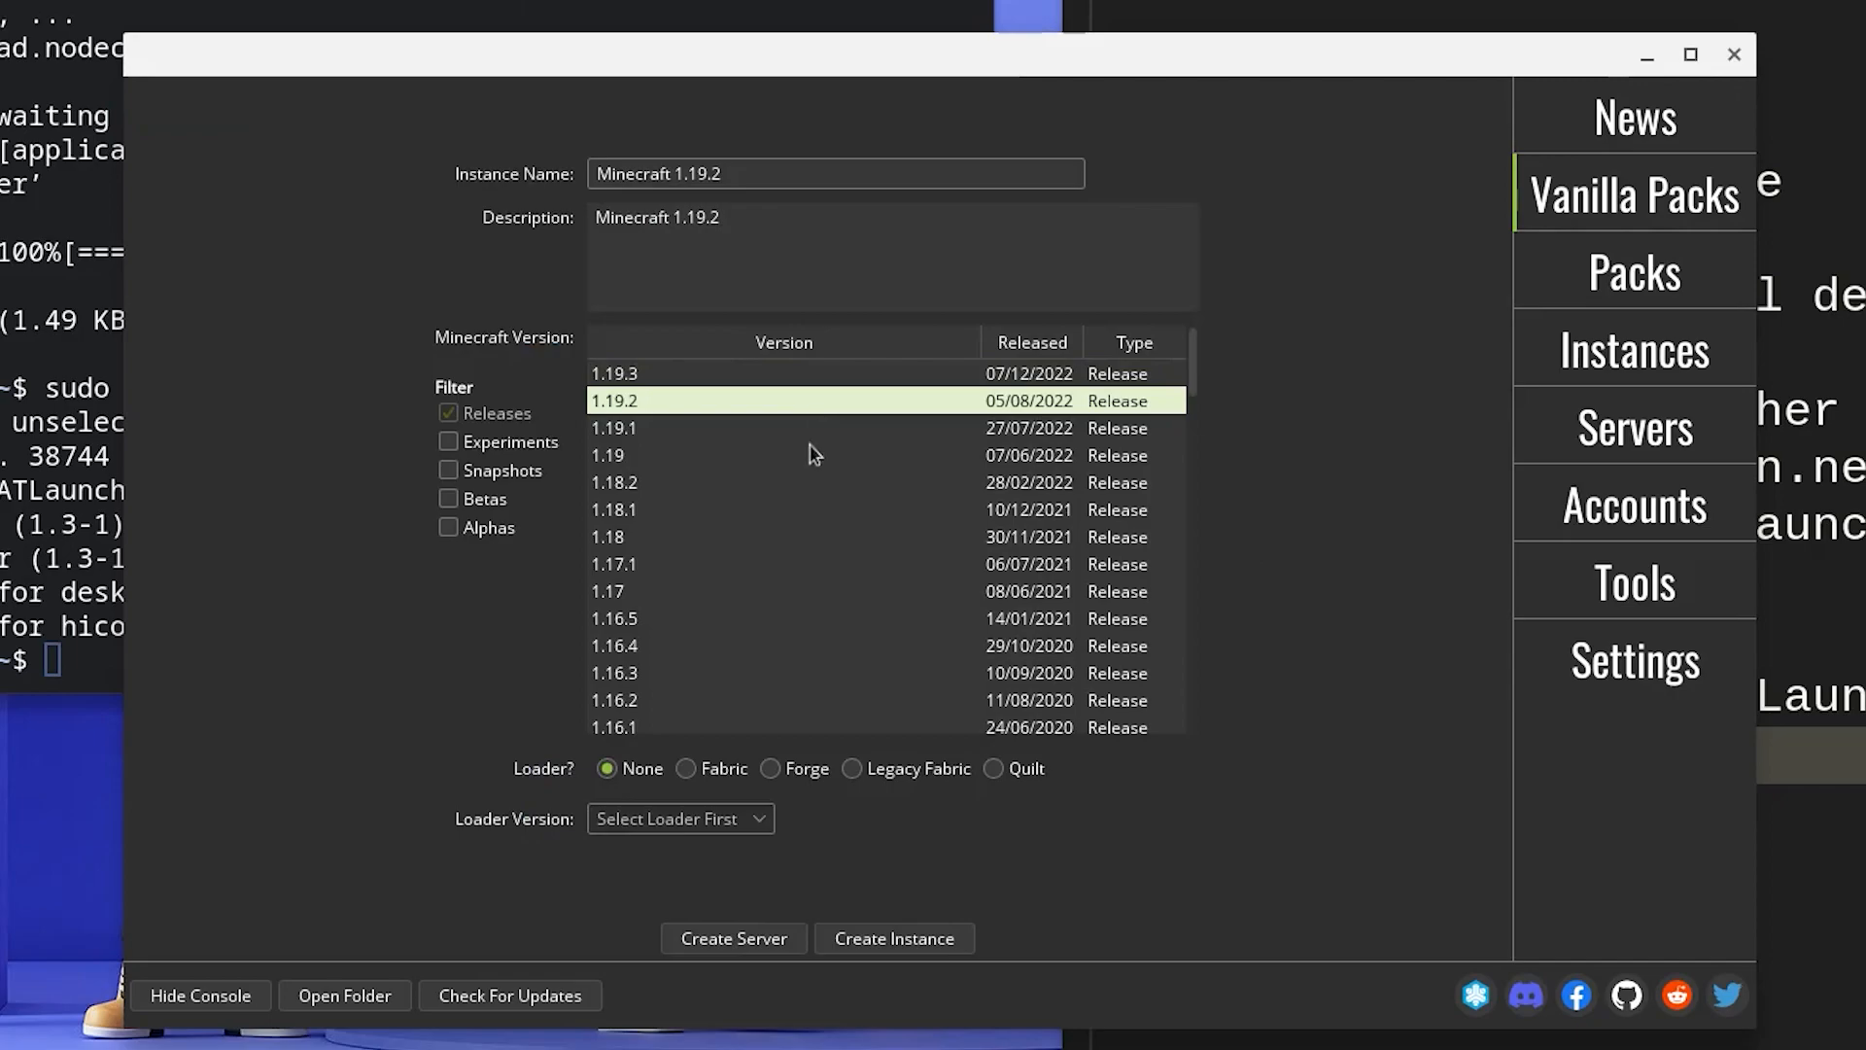
{"action": "left_click", "coordinate": [615, 645]}
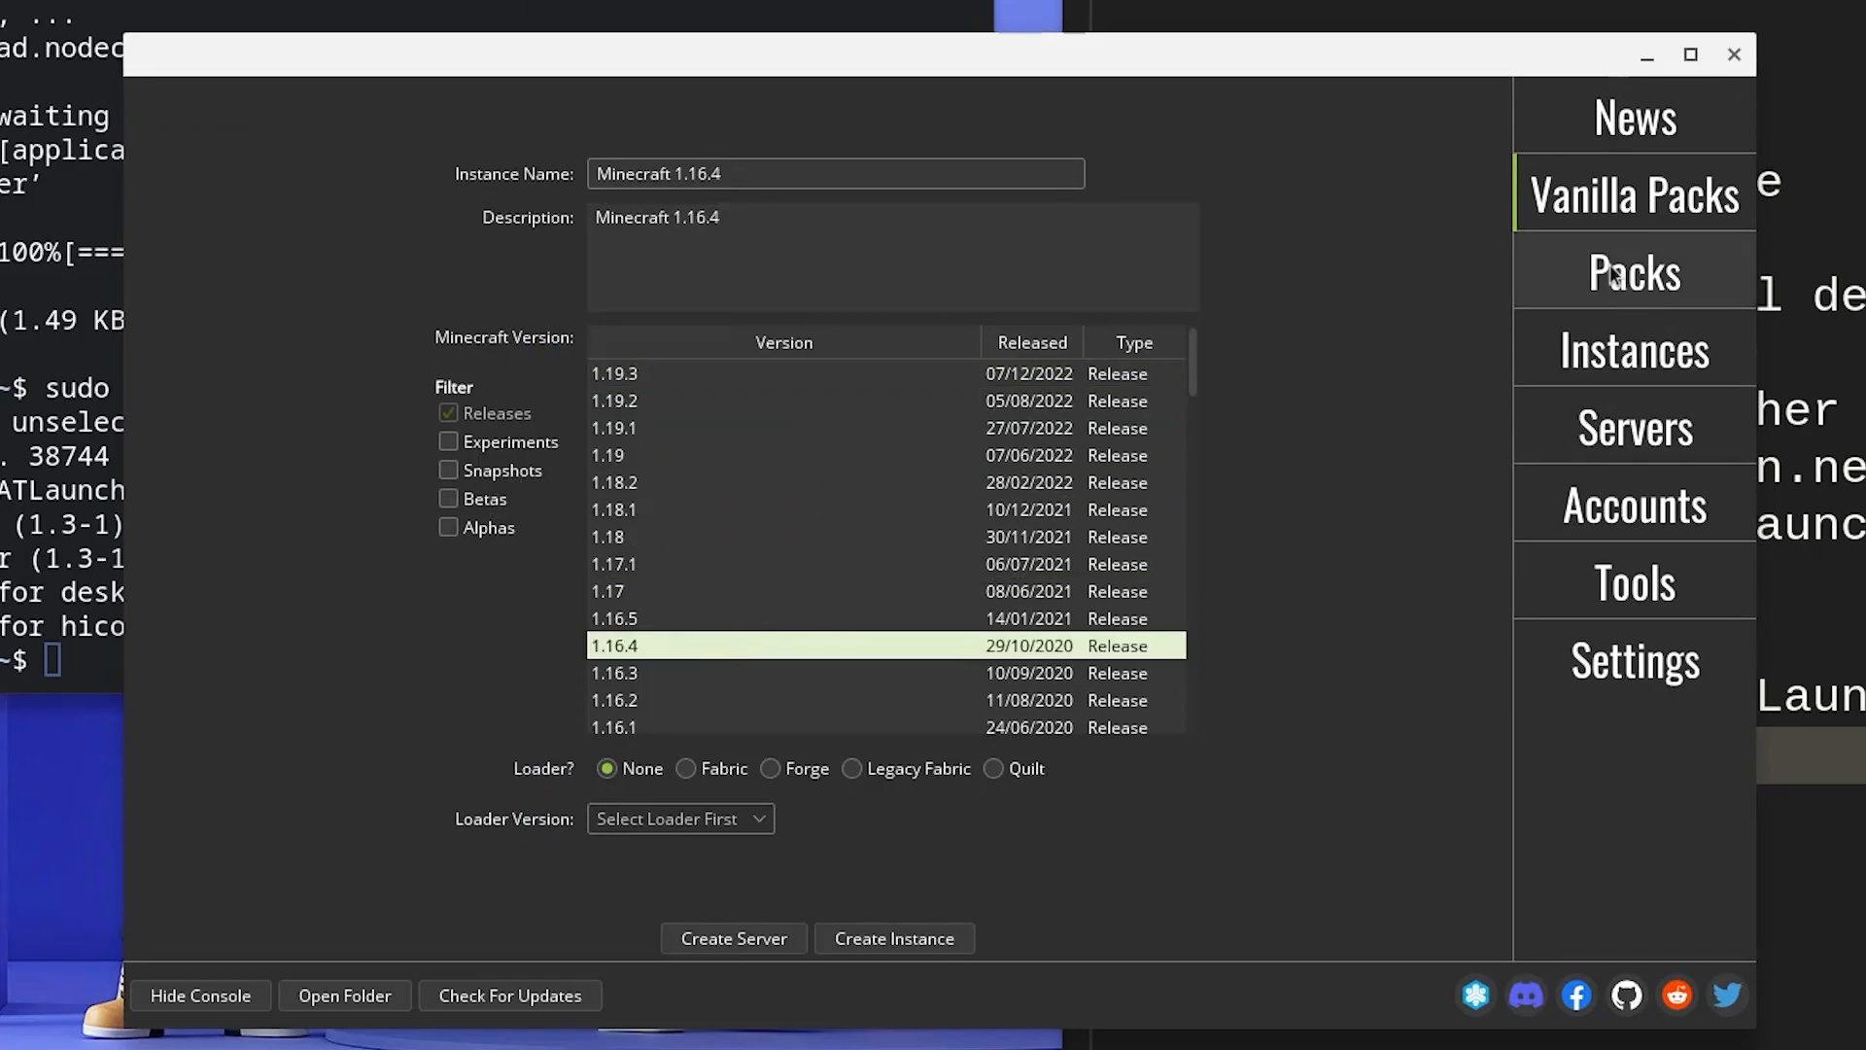
Step: Browse the CurseForge modpacks, return to Vanilla Packs and launch Minecraft to its title screen
{"action": "left_click", "coordinate": [1635, 273]}
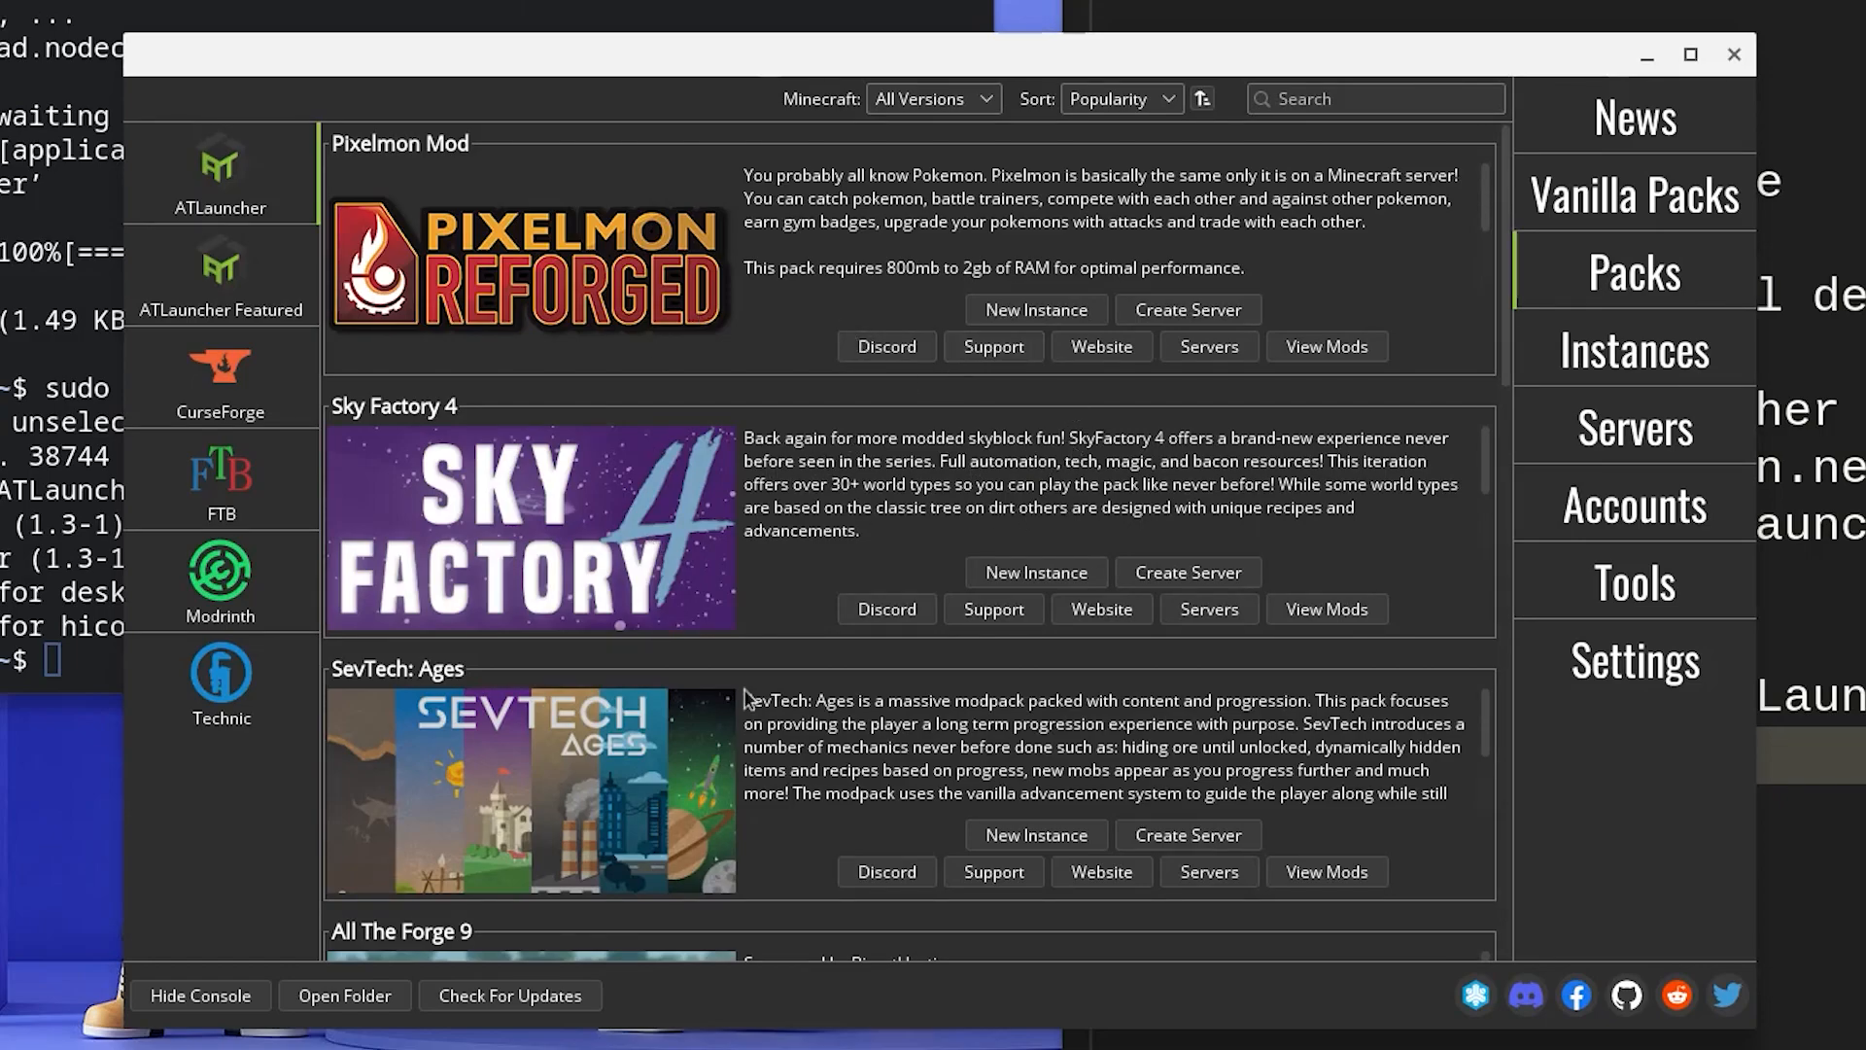
{"action": "left_click", "coordinate": [219, 379]}
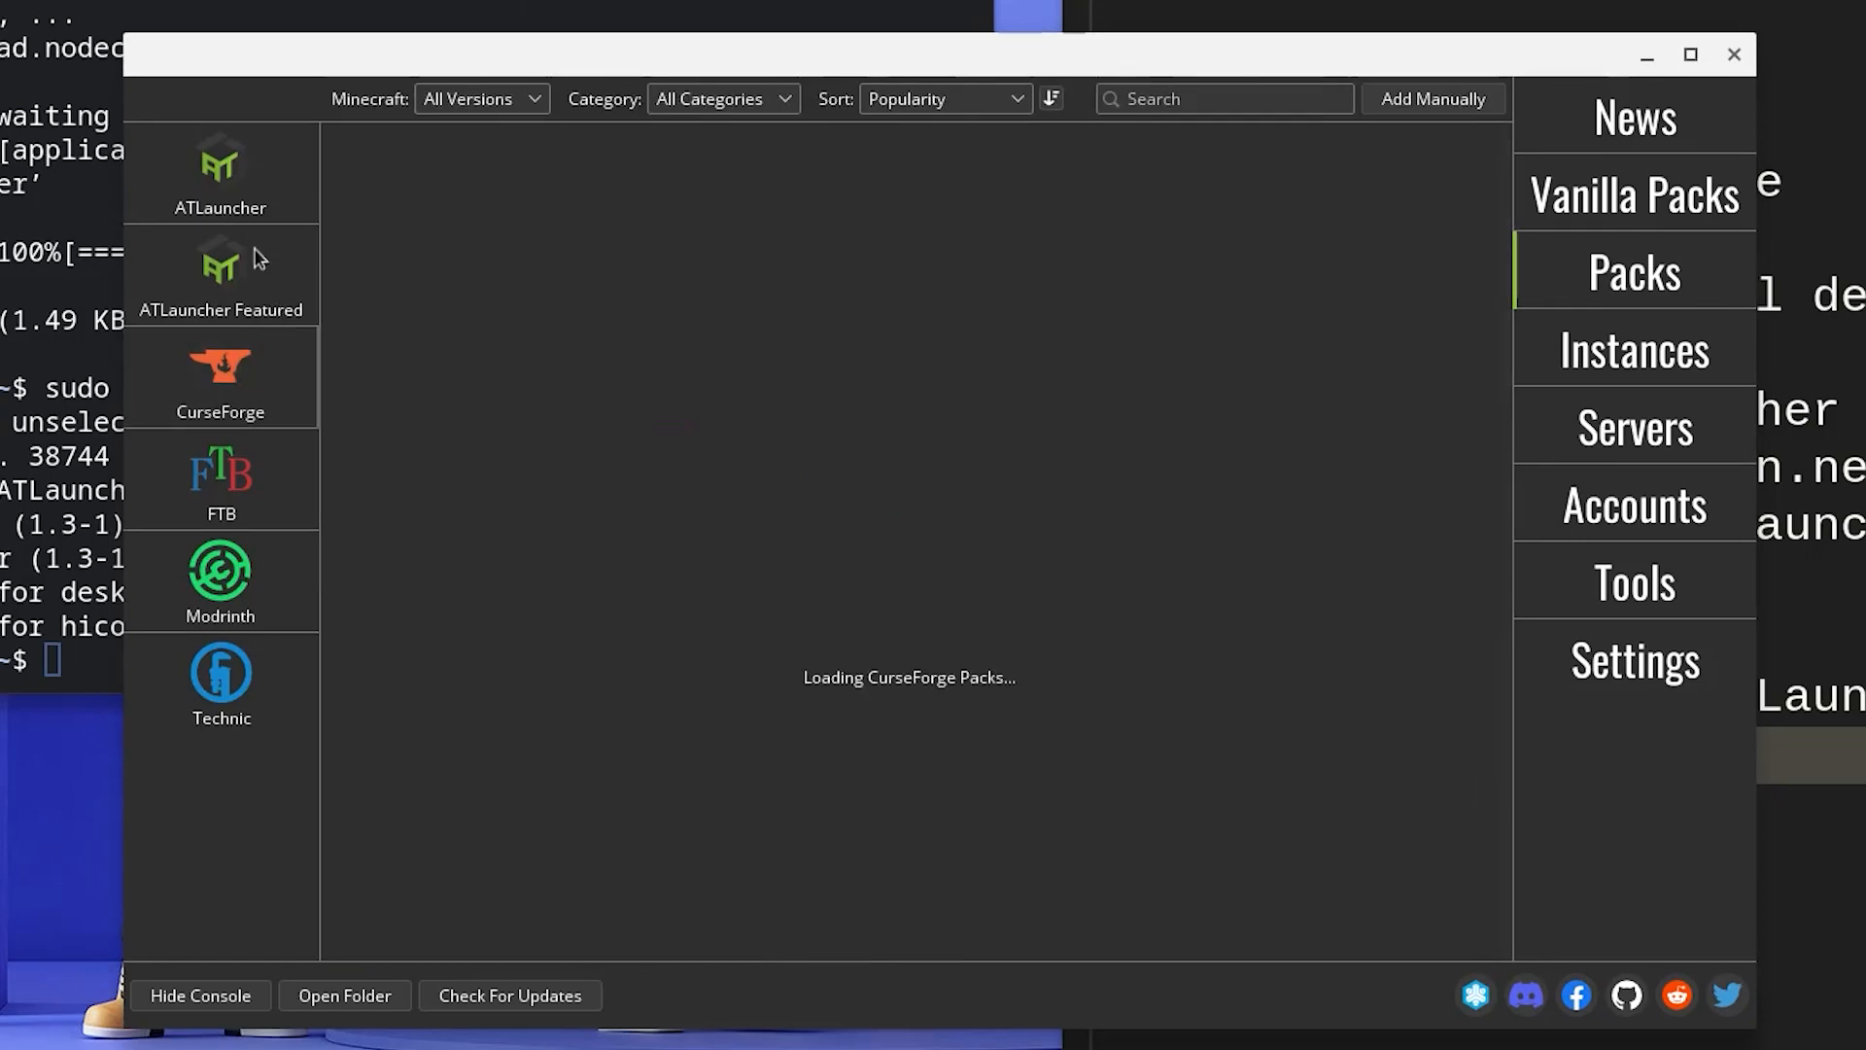
{"action": "left_click", "coordinate": [1633, 195]}
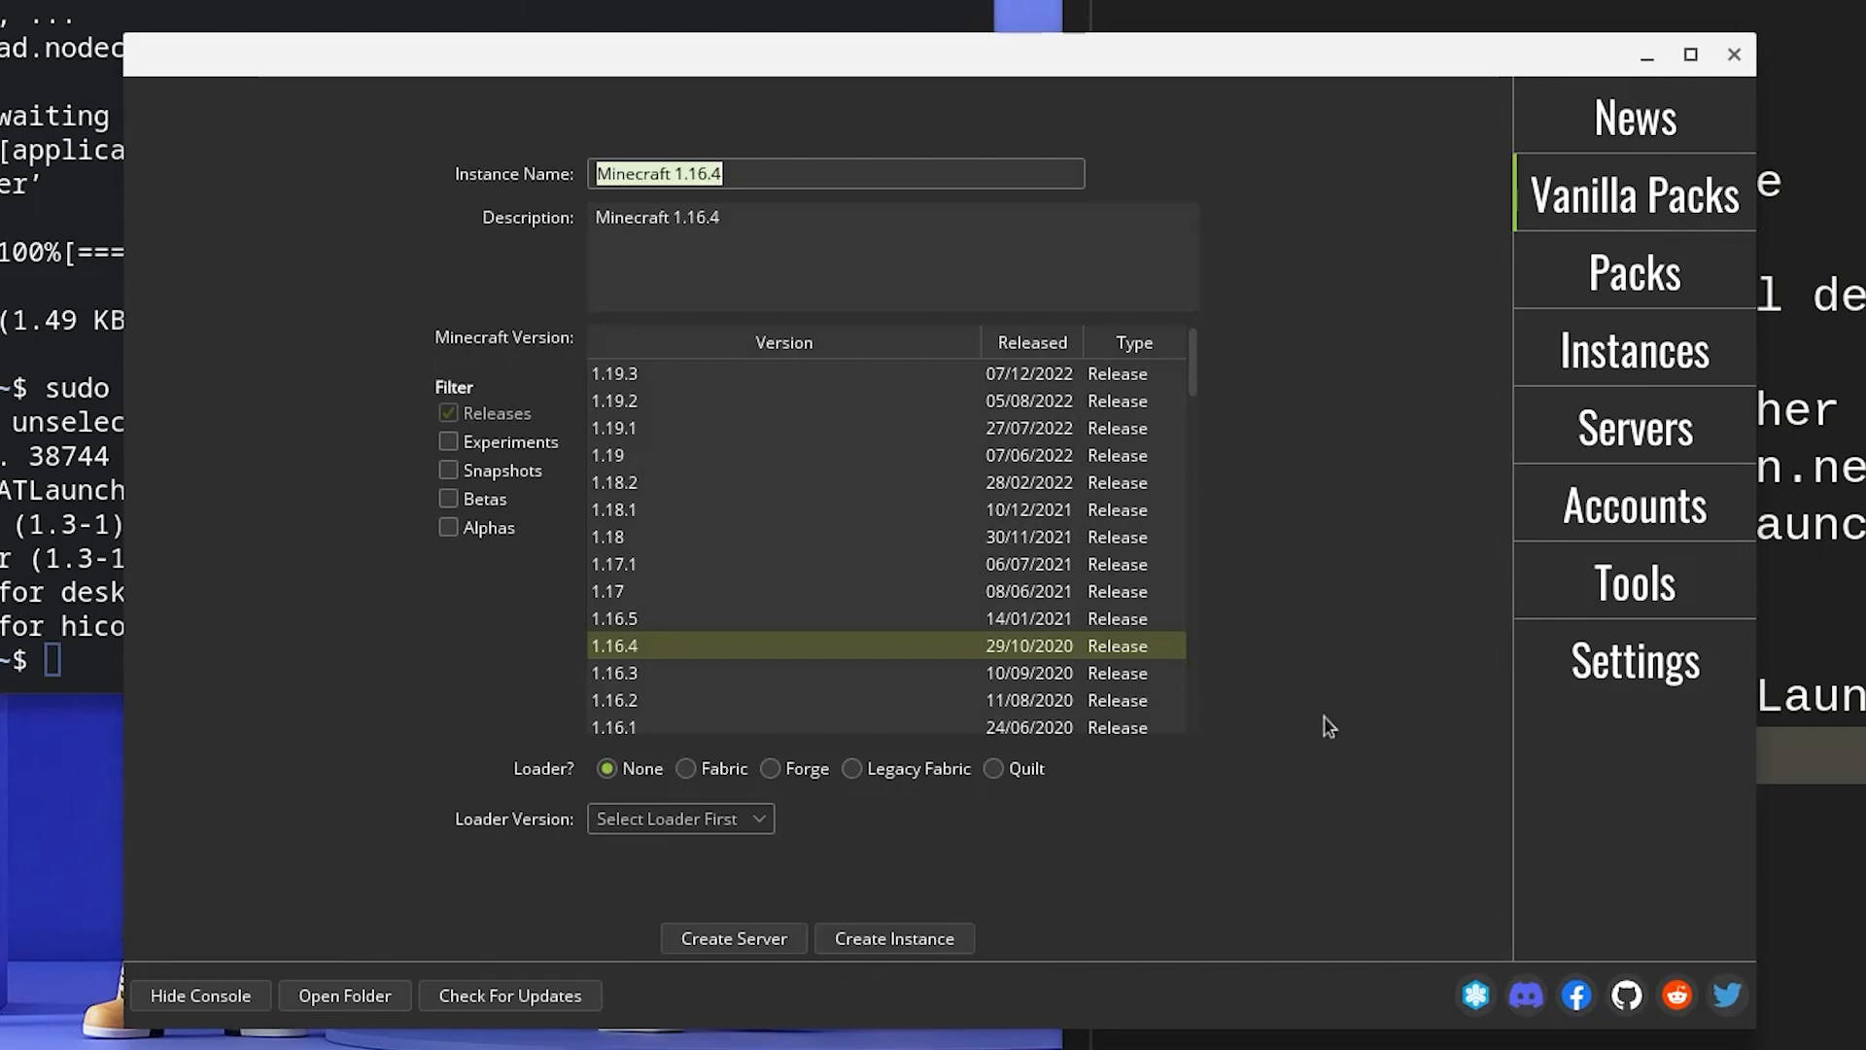
{"action": "left_click", "coordinate": [894, 937]}
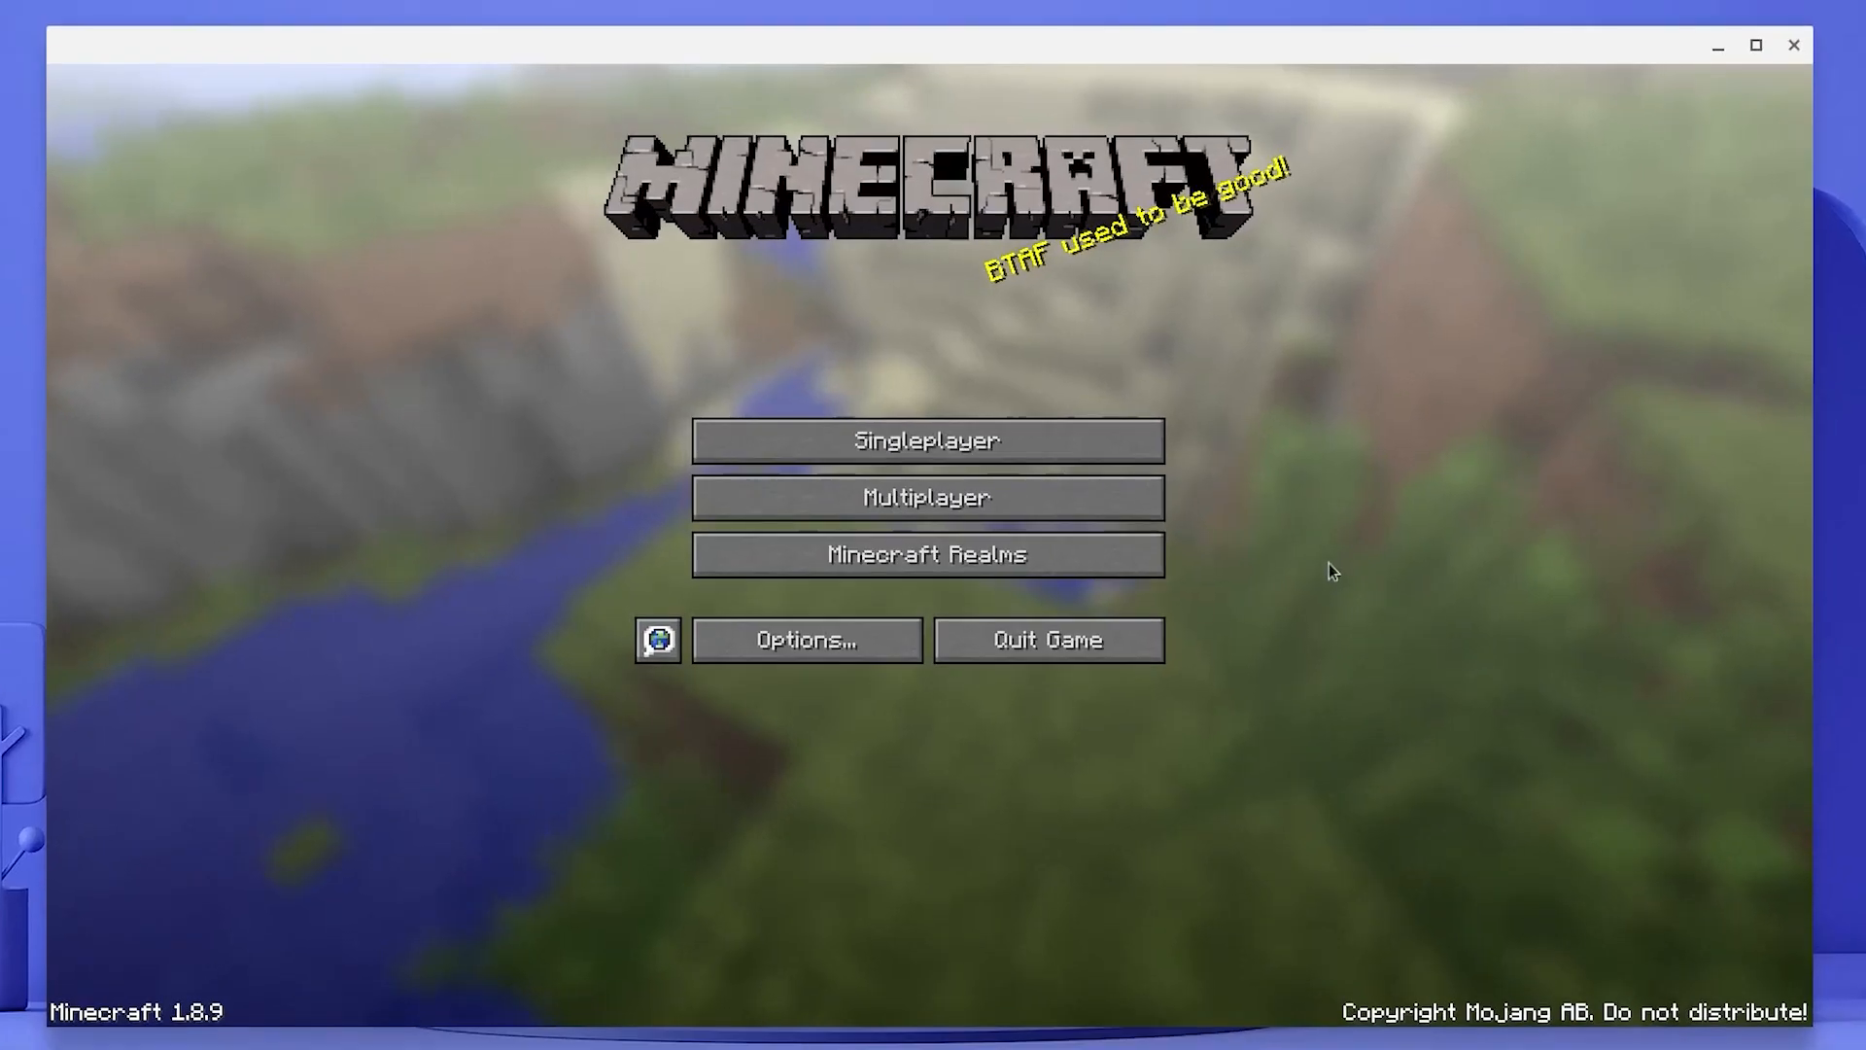